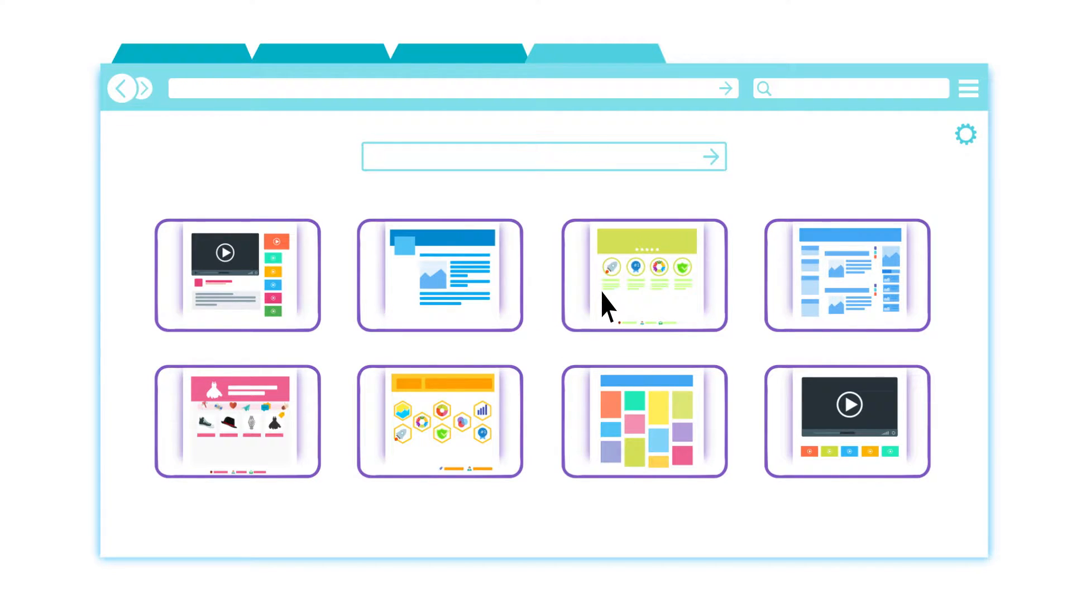
{"action": "mouse_move", "coordinate": [239, 106]}
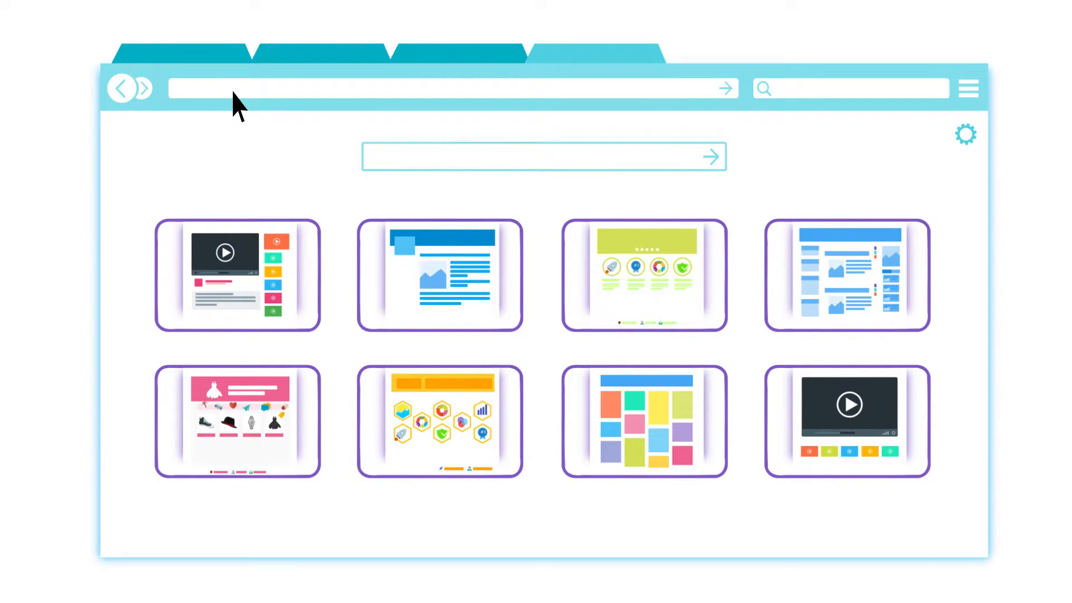
Enter 'youtube.com/Hardwar' in the address bar as the slideshow cuts to Facebook
{"action": "type", "text": "youtube.com/Hardwar"}
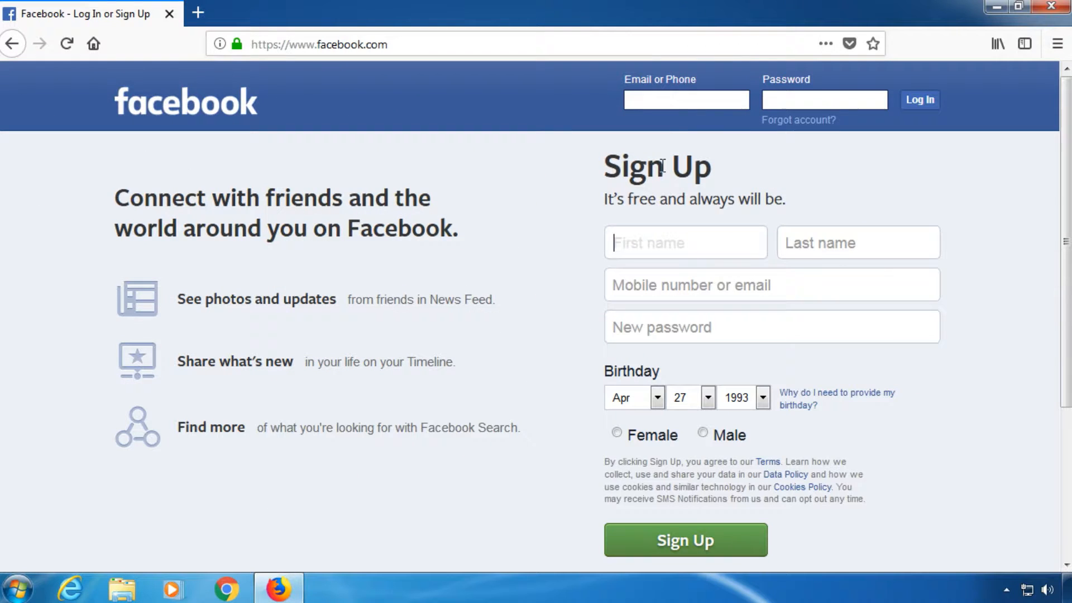
Fill Facebook's Email or Phone field with a fake address ('otreally.') and move on toward MailDrop
{"action": "left_click", "coordinate": [684, 242]}
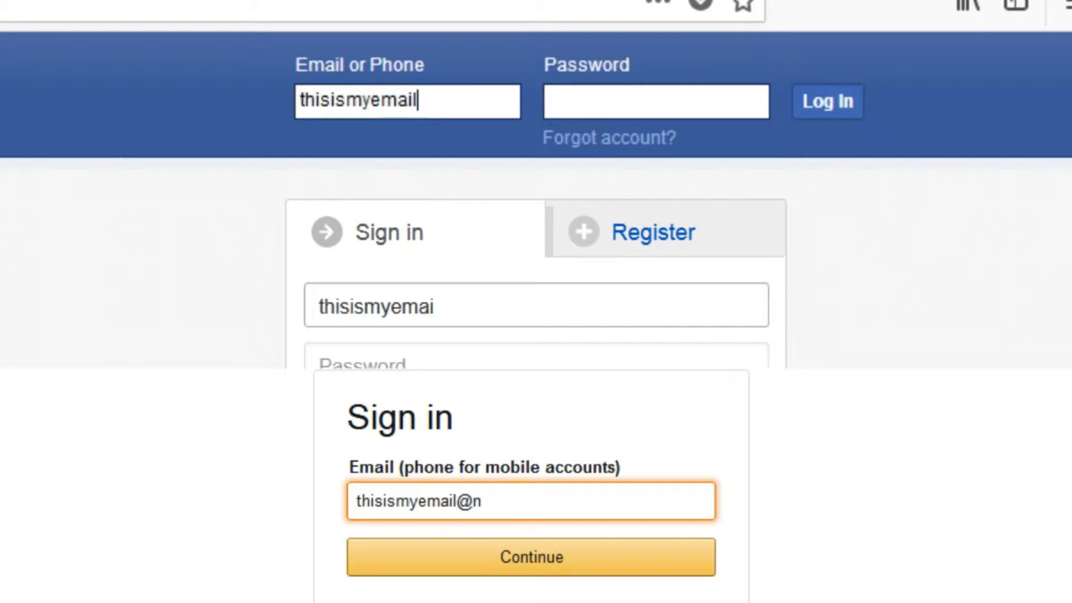
{"action": "type", "text": "otreally."}
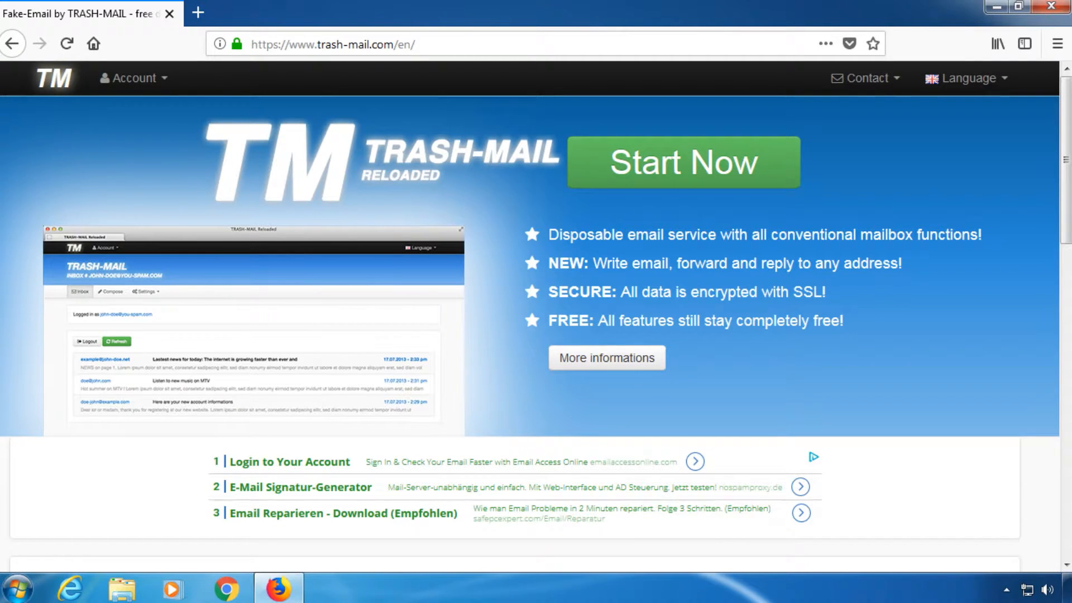
{"action": "scroll", "scroll_direction": "down", "scroll_amount": 3}
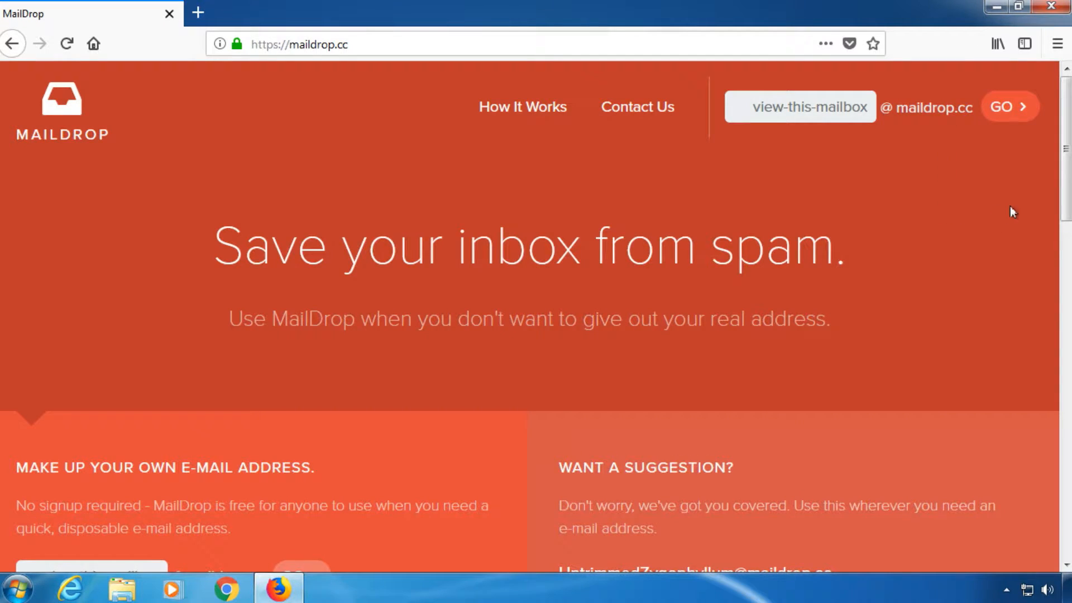
Read down MailDrop's homepage through the features and spam-blocking sections and back up
{"action": "scroll", "scroll_direction": "down", "scroll_amount": 3}
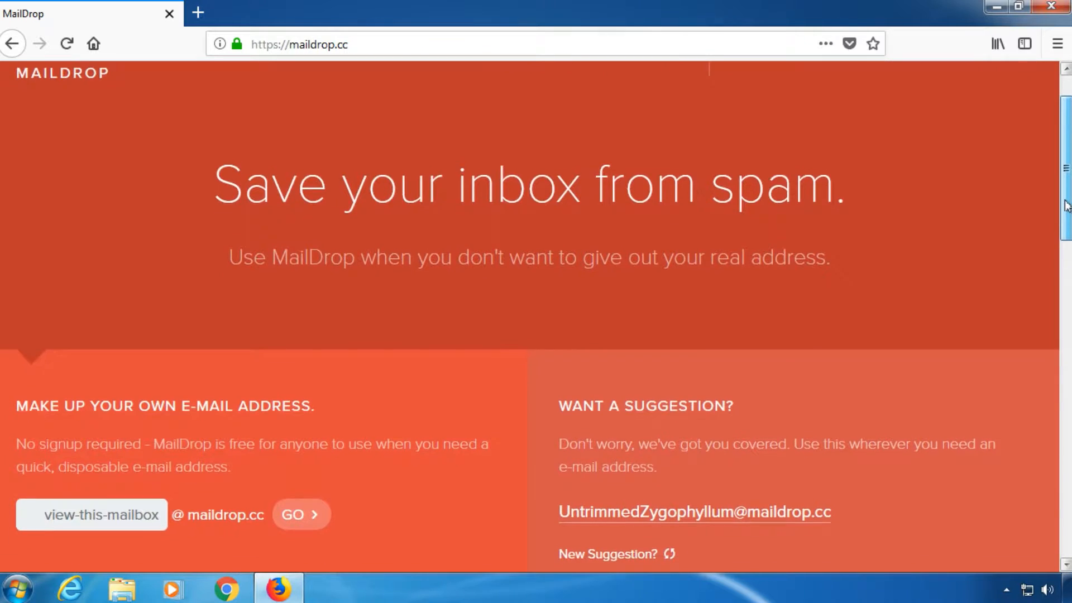
{"action": "scroll", "scroll_direction": "down", "scroll_amount": 3}
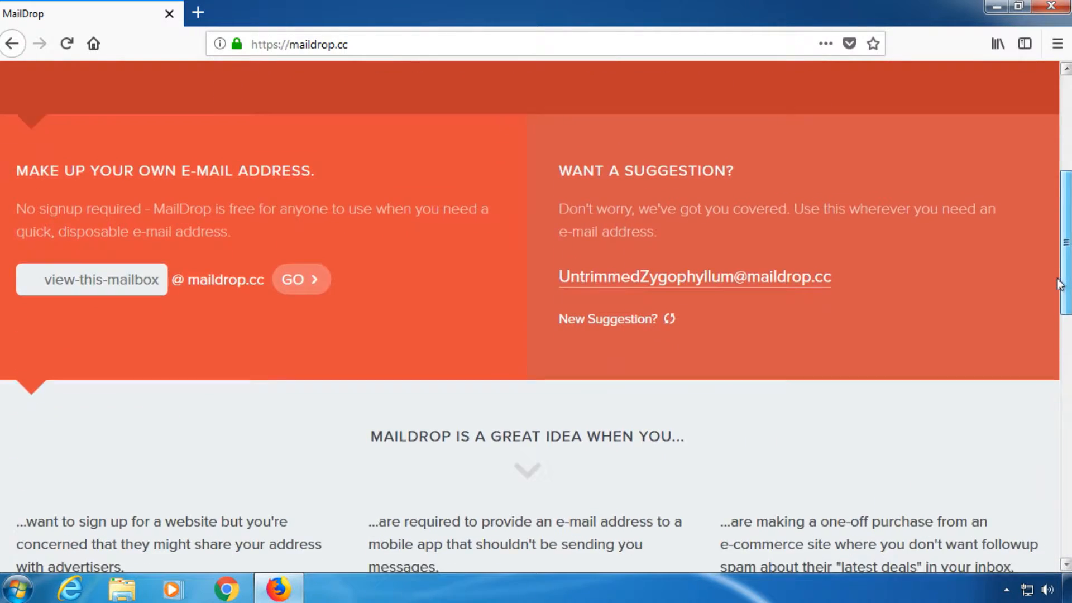
{"action": "scroll", "scroll_direction": "down", "scroll_amount": 3}
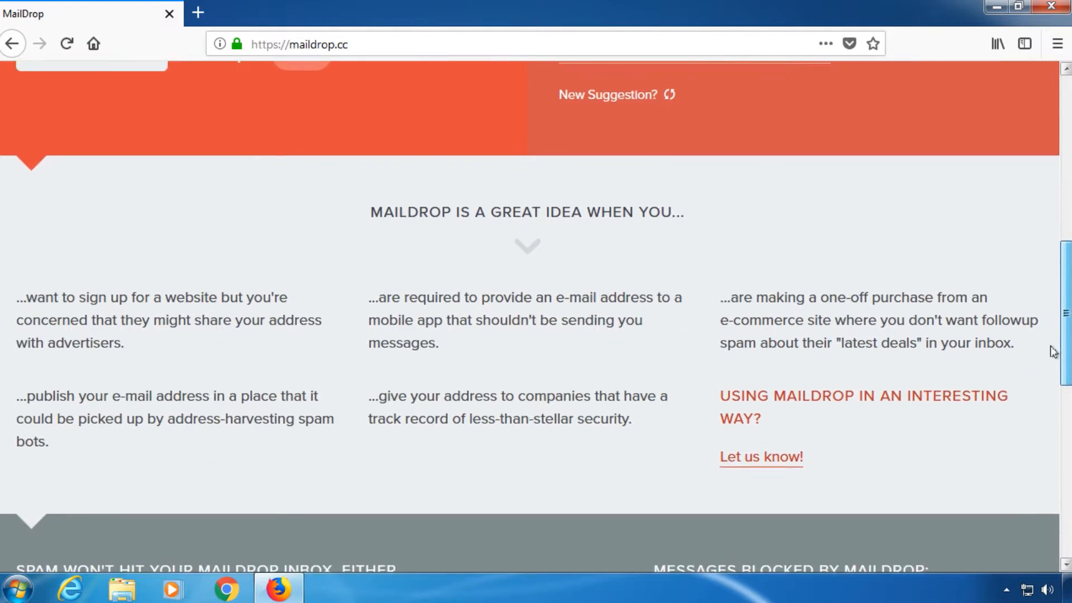
{"action": "scroll", "scroll_direction": "down", "scroll_amount": 3}
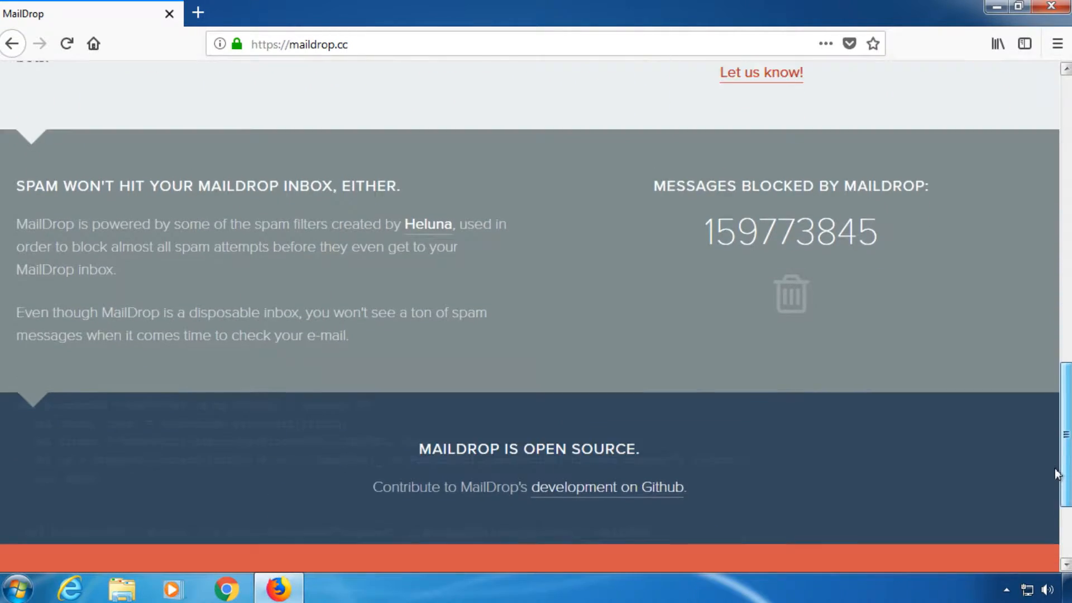
{"action": "scroll", "scroll_direction": "up", "scroll_amount": 3}
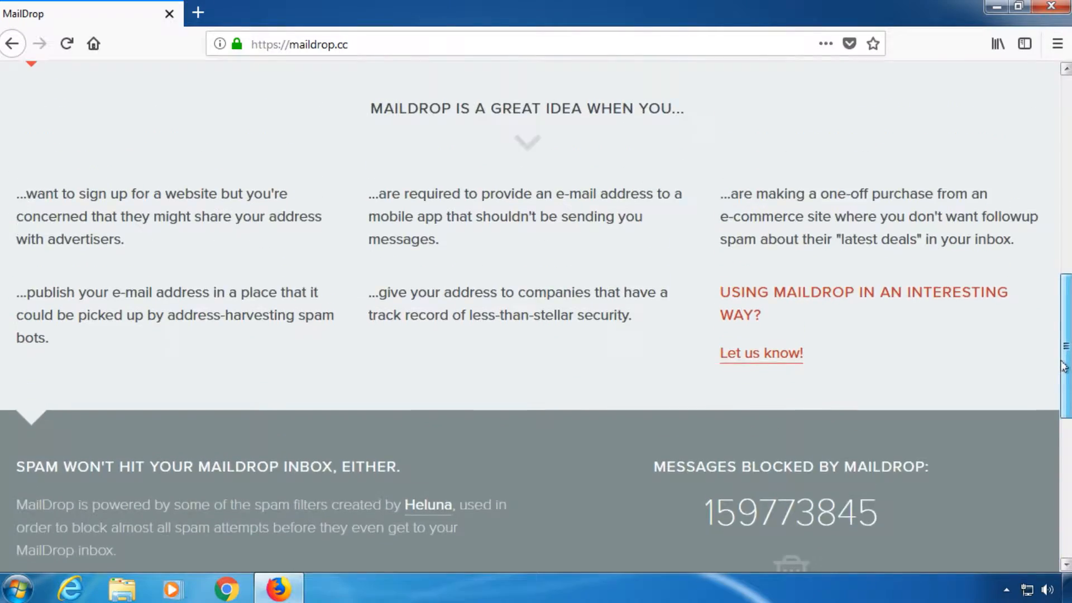
Start the mailbox lookup with GO next to the header's mailbox field
{"action": "left_click", "coordinate": [1004, 107]}
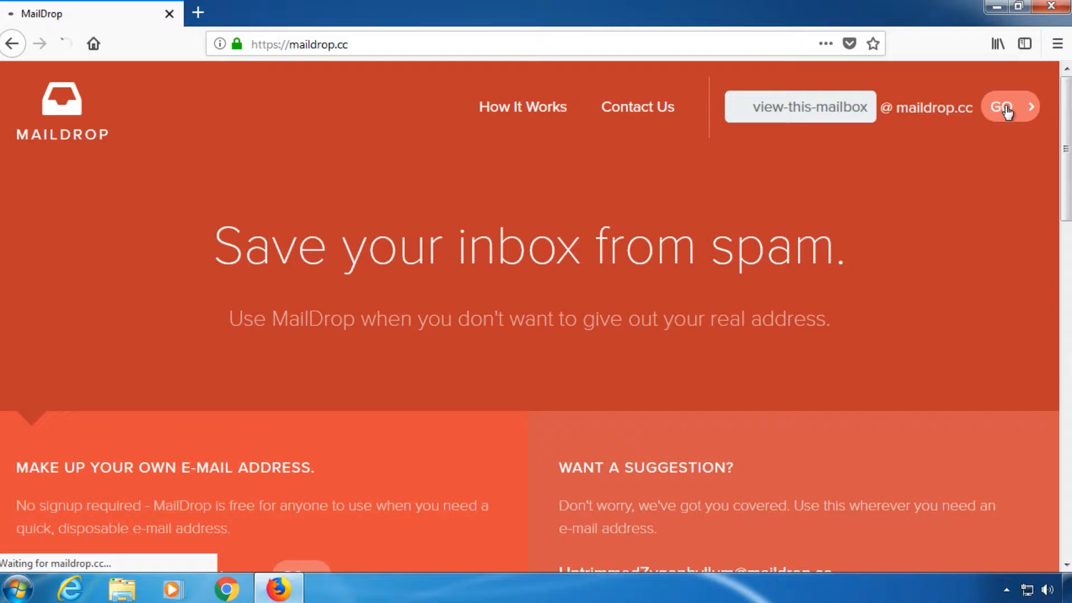
Load the public inbox and look over its ten received messages
{"action": "left_click", "coordinate": [1007, 107]}
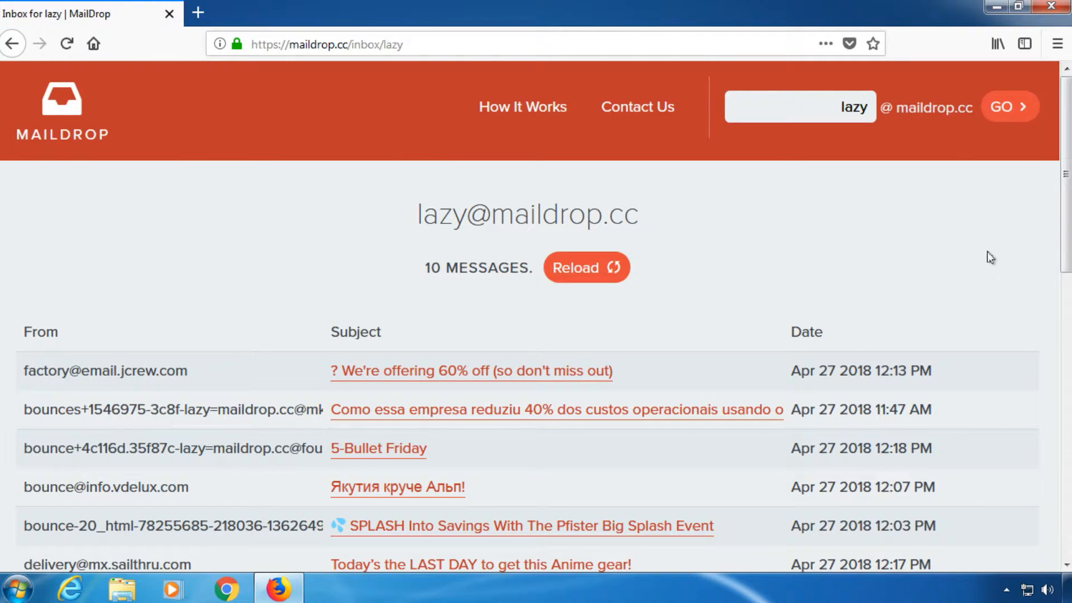
{"action": "scroll", "scroll_direction": "down", "scroll_amount": 3}
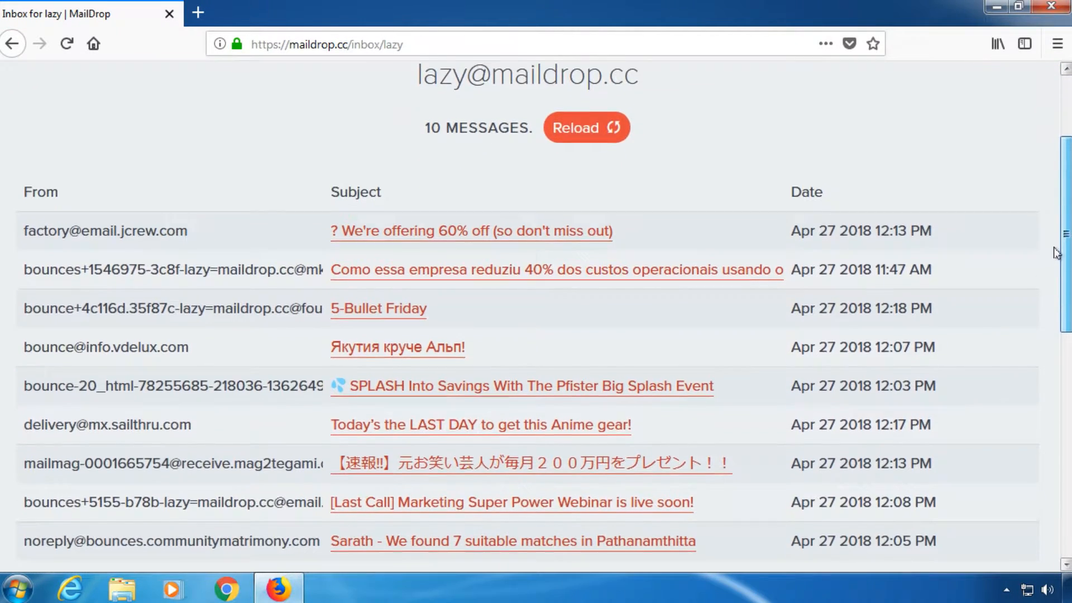
{"action": "scroll", "scroll_direction": "down", "scroll_amount": 3}
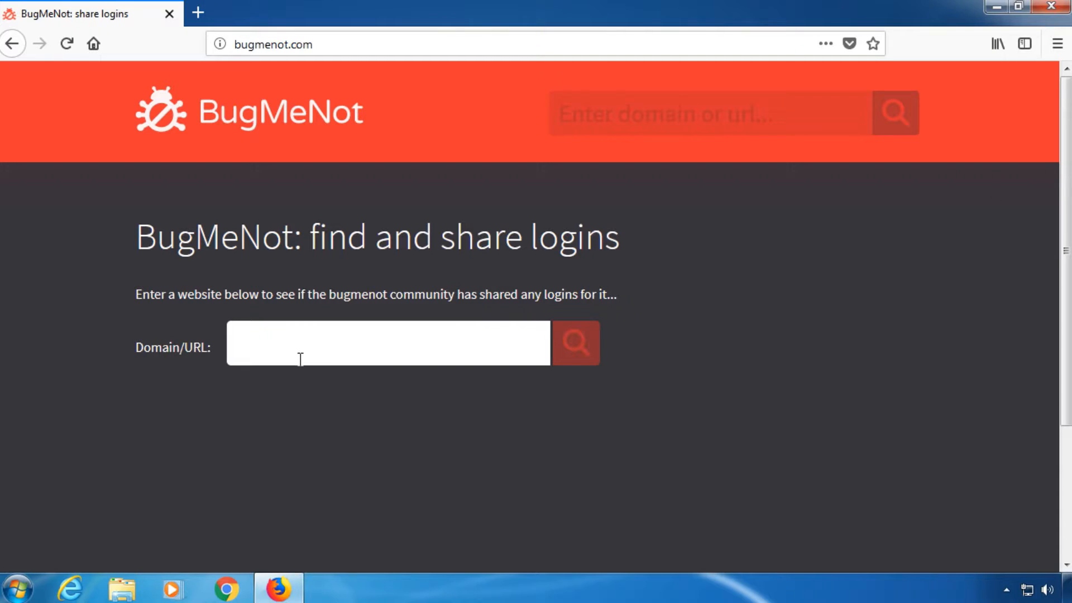
Search BugMeNot for shared logins to quora.com
{"action": "type", "text": "quora.com"}
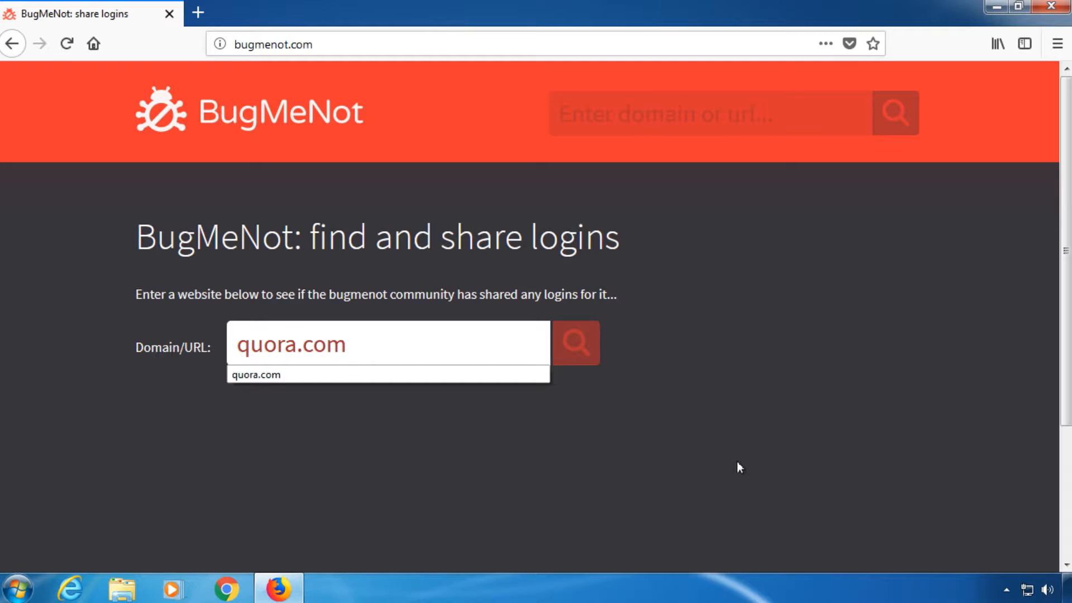
{"action": "left_click", "coordinate": [576, 342]}
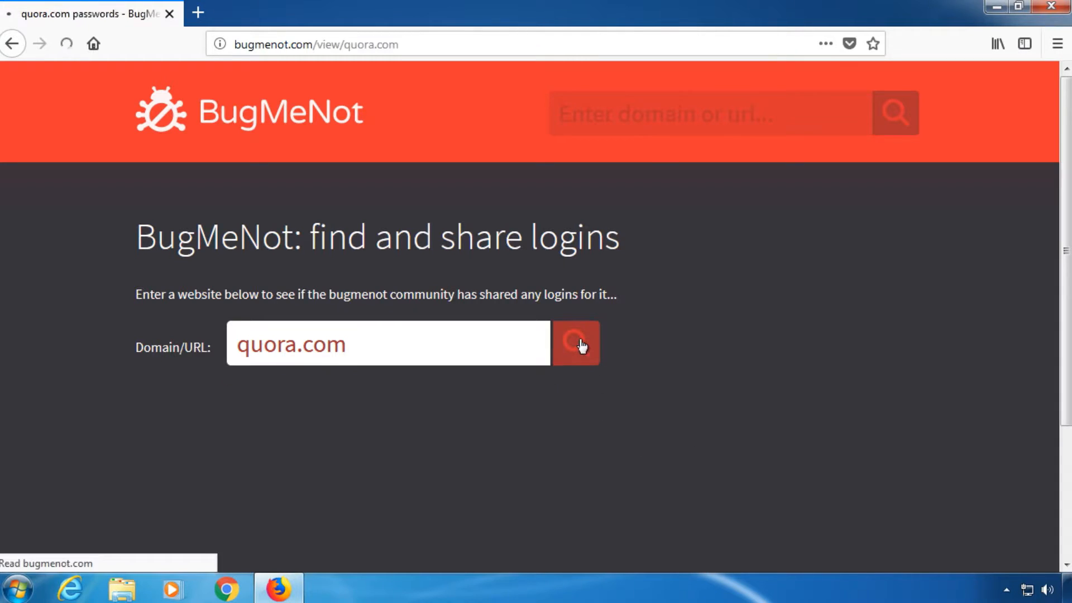
{"action": "left_click", "coordinate": [576, 343]}
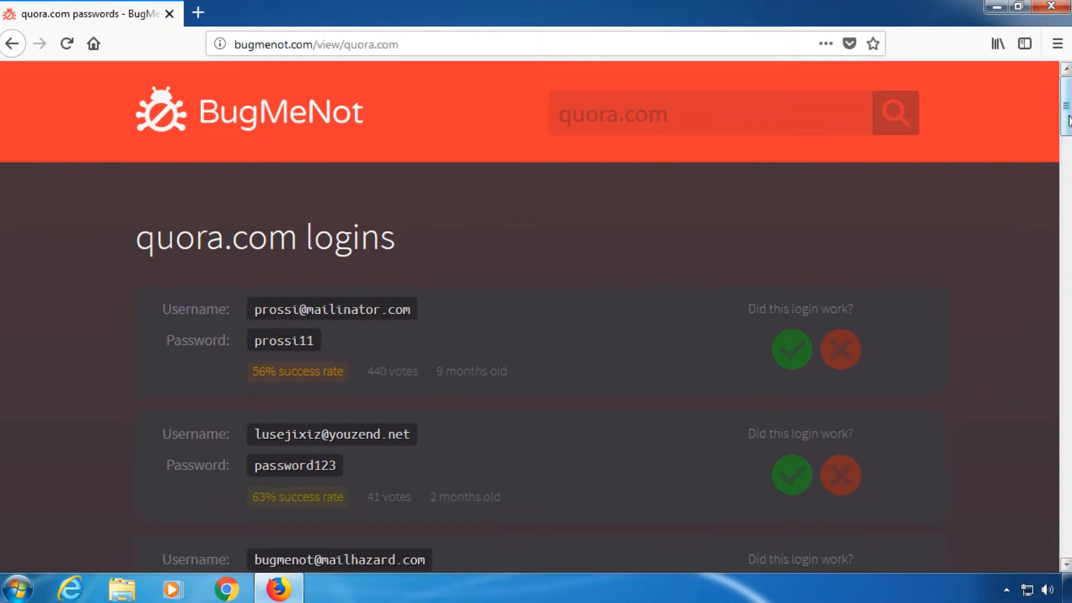
Go down the list of quora.com logins and their success rates
{"action": "scroll", "scroll_direction": "down", "scroll_amount": 3}
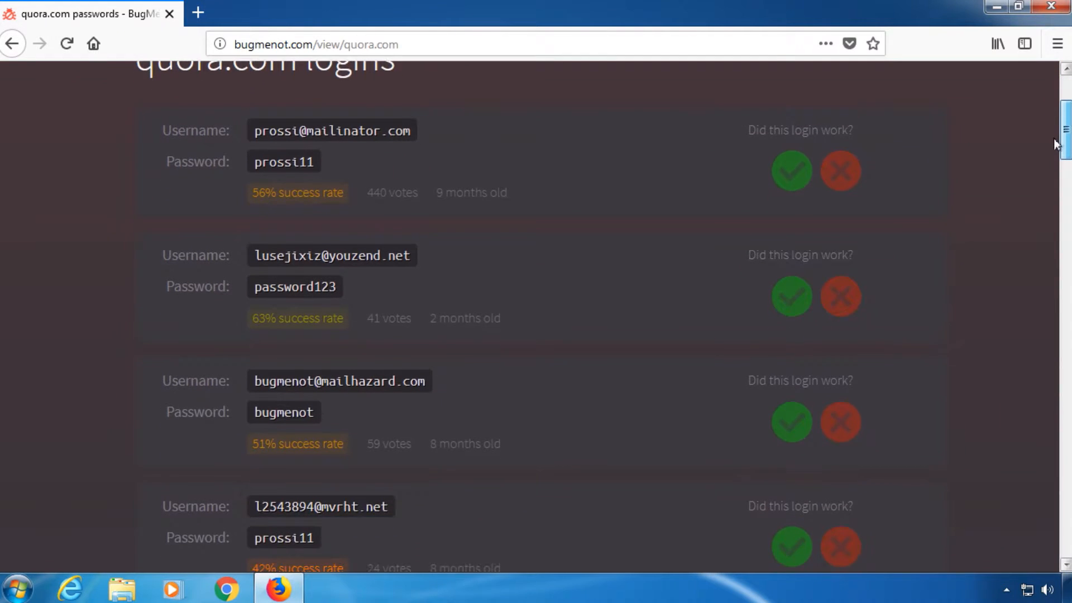
{"action": "scroll", "scroll_direction": "down", "scroll_amount": 3}
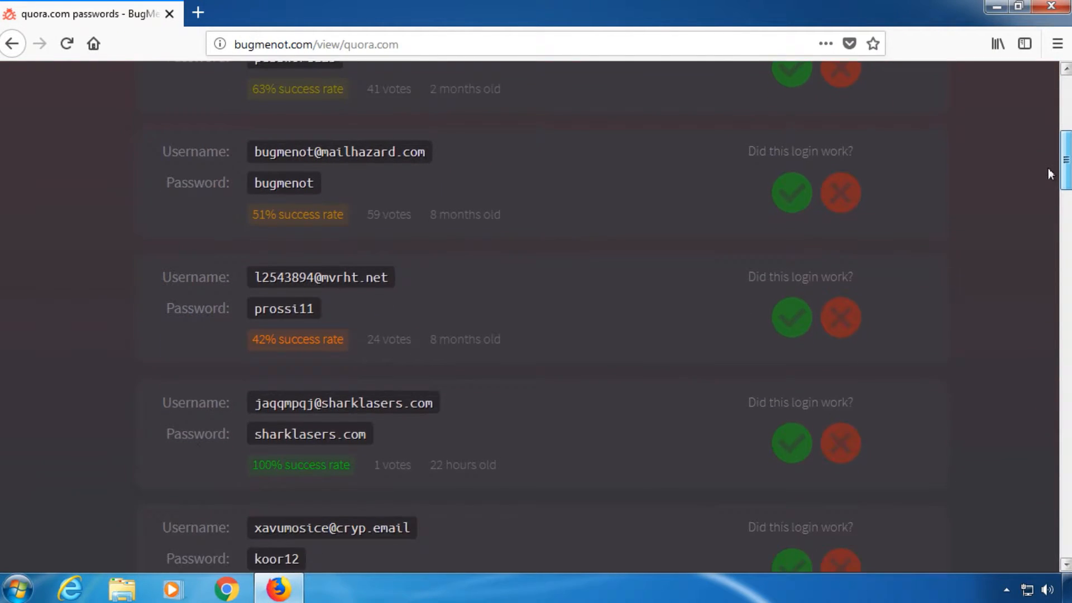
{"action": "scroll", "scroll_direction": "down", "scroll_amount": 3}
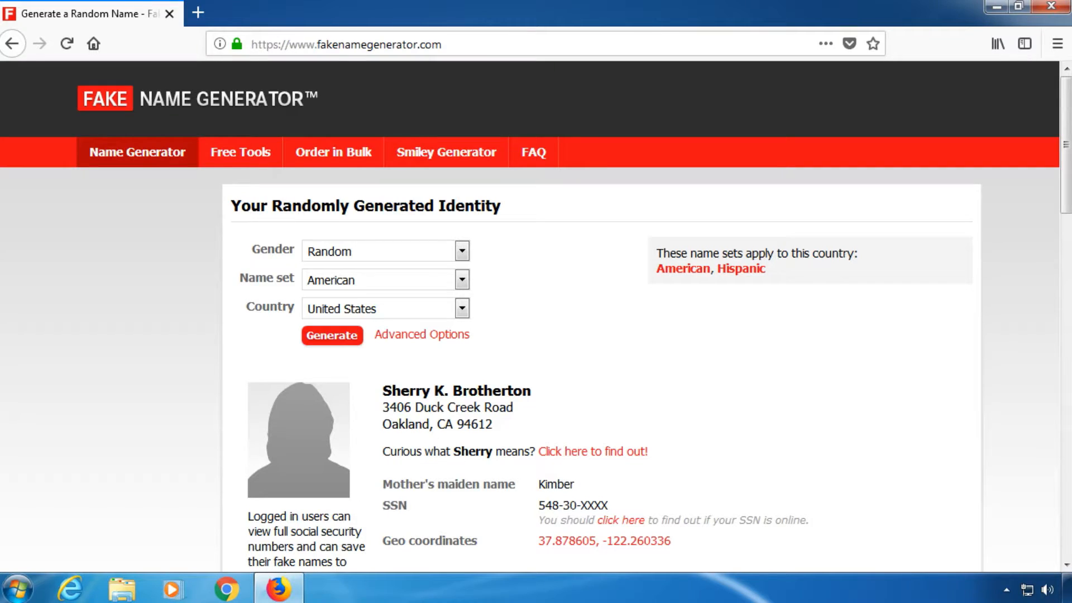
{"action": "mouse_move", "coordinate": [761, 347]}
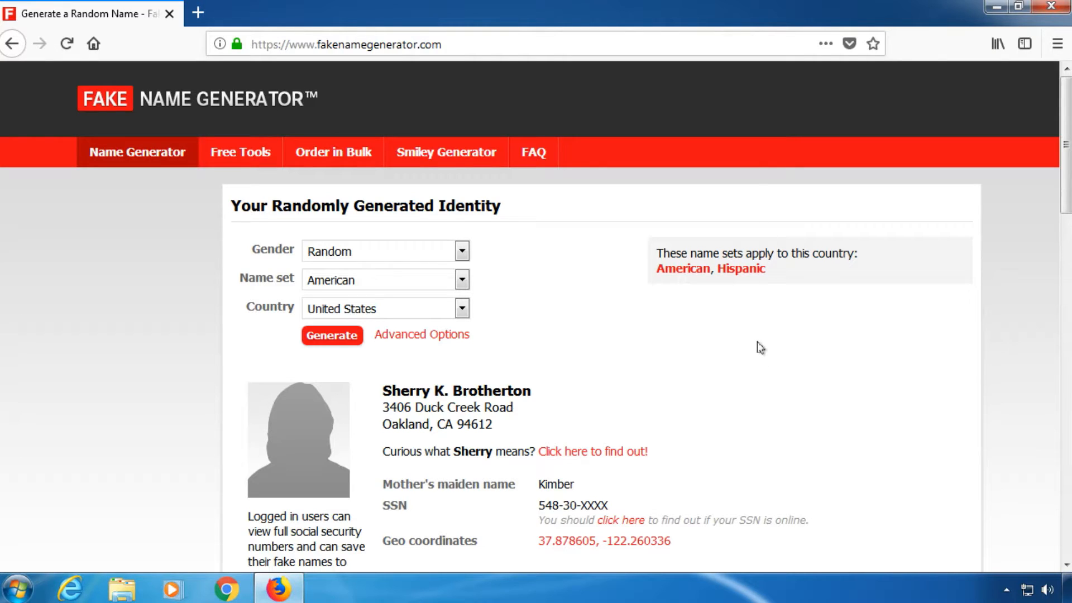
{"action": "mouse_move", "coordinate": [538, 312]}
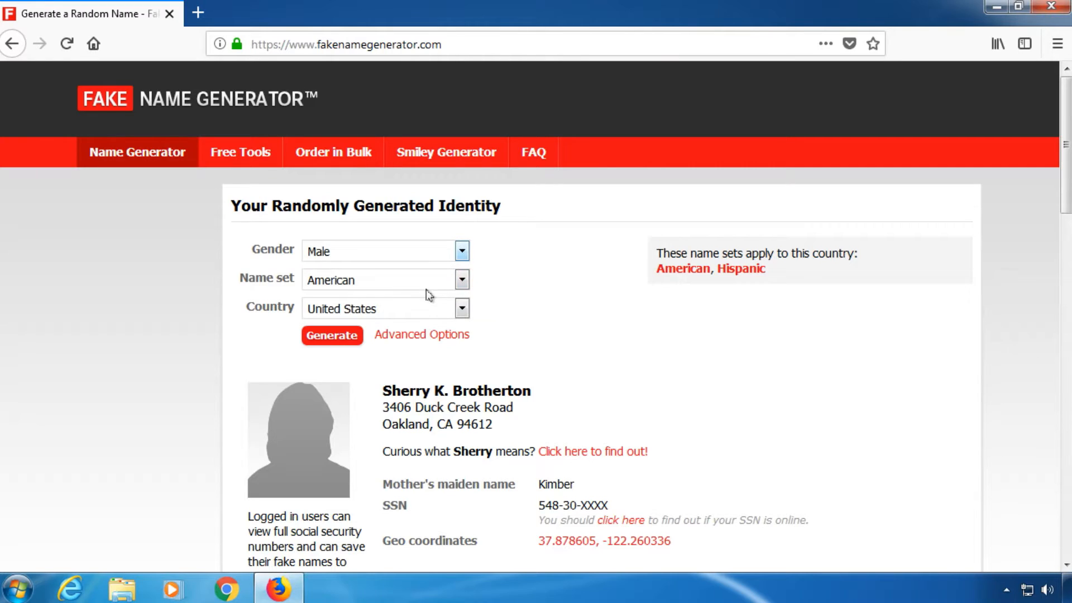
Change the Name set from Chinese to Dutch so the generated identity gets a Dutch name
{"action": "left_click", "coordinate": [462, 279]}
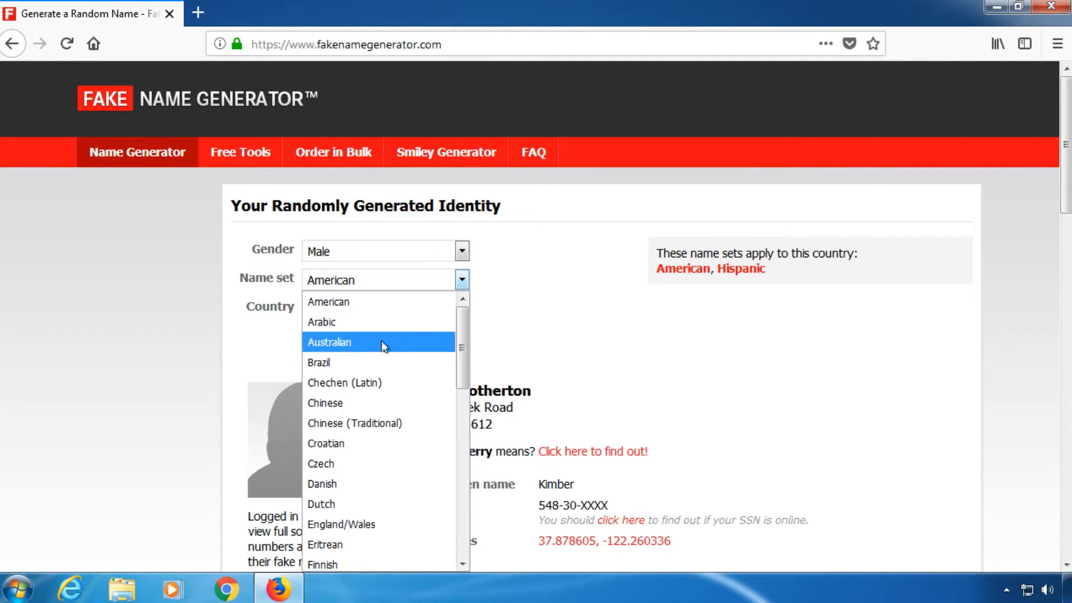
{"action": "left_click", "coordinate": [325, 403]}
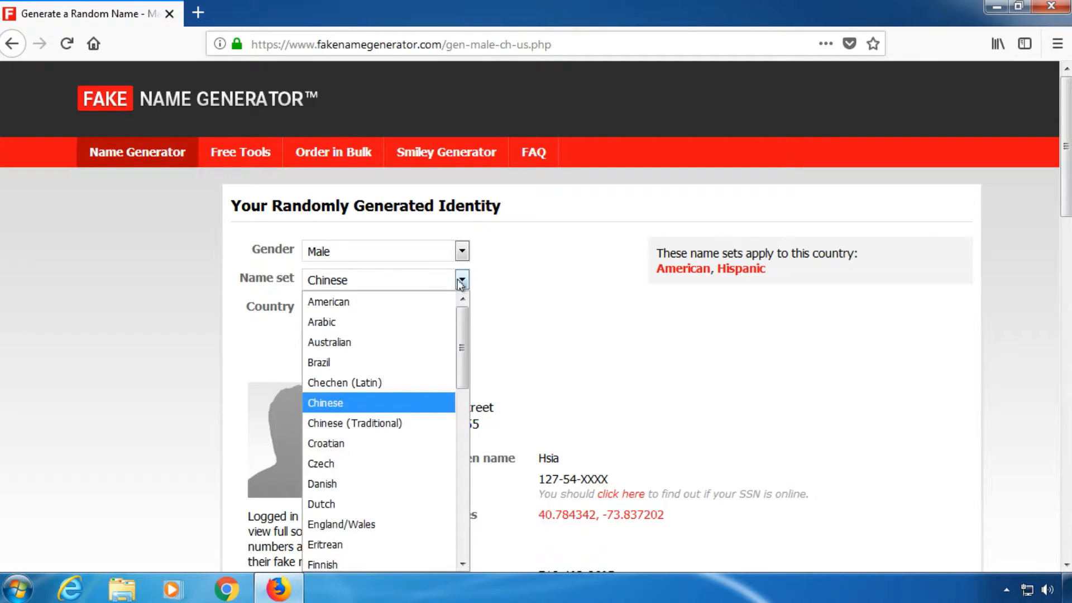
{"action": "left_click", "coordinate": [321, 503]}
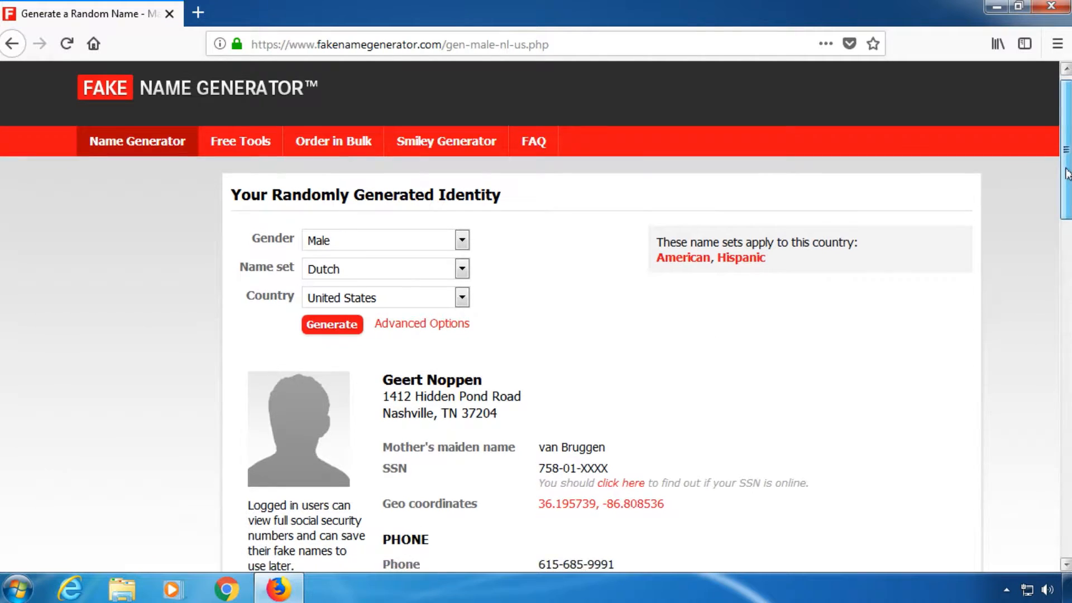
{"action": "scroll", "scroll_direction": "down", "scroll_amount": 3}
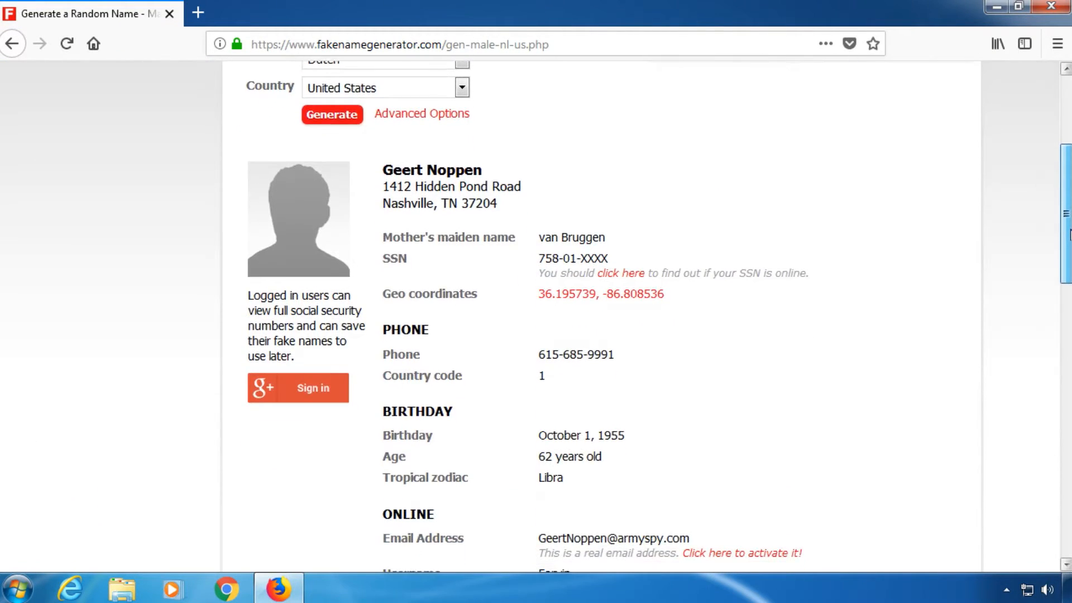
{"action": "scroll", "scroll_direction": "down", "scroll_amount": 3}
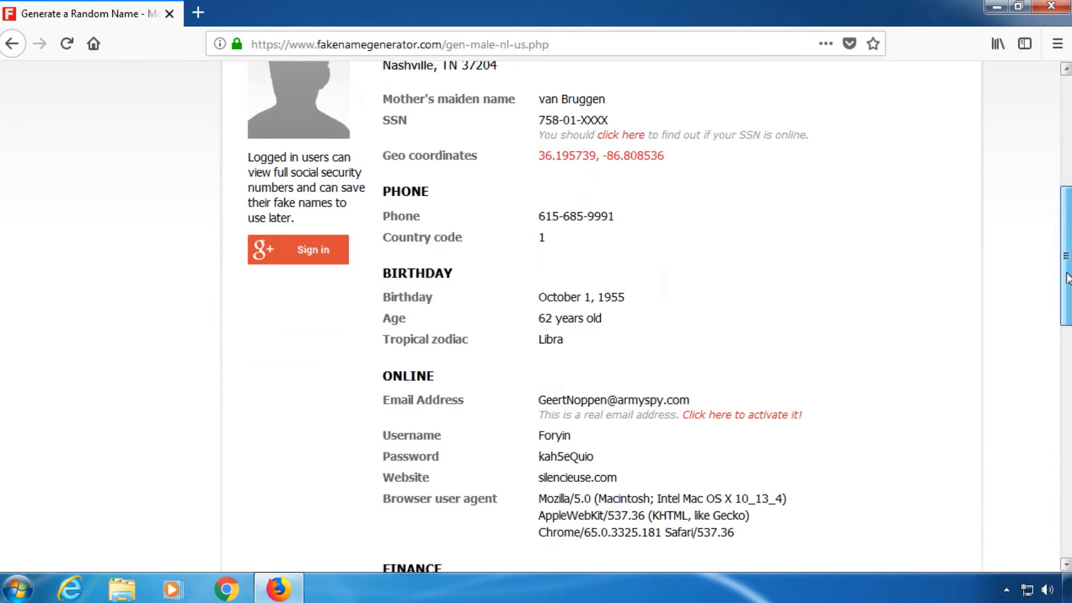
{"action": "scroll", "scroll_direction": "down", "scroll_amount": 3}
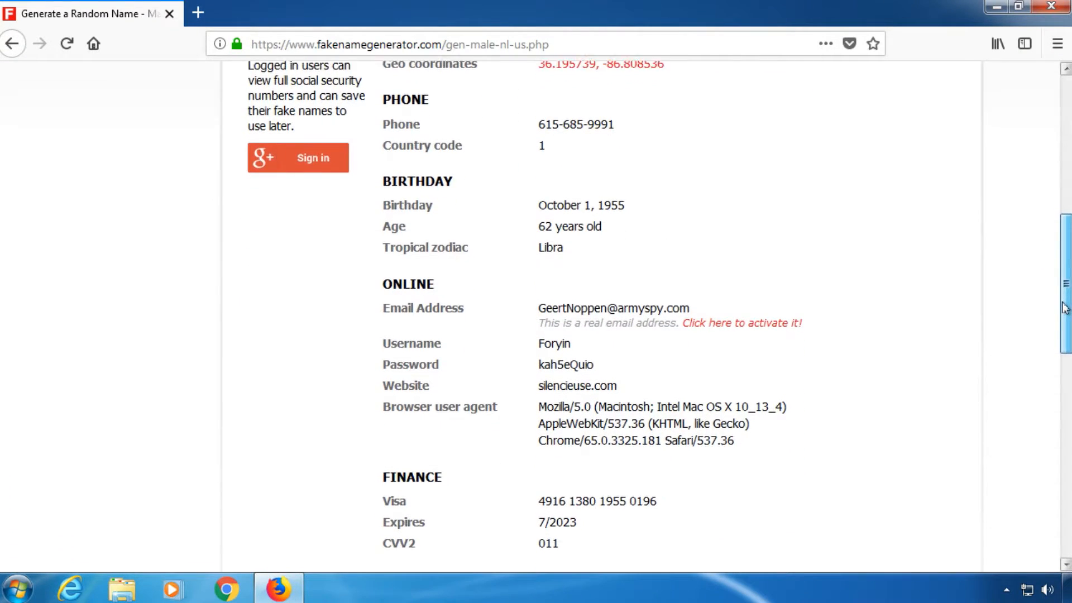
{"action": "scroll", "scroll_direction": "down", "scroll_amount": 3}
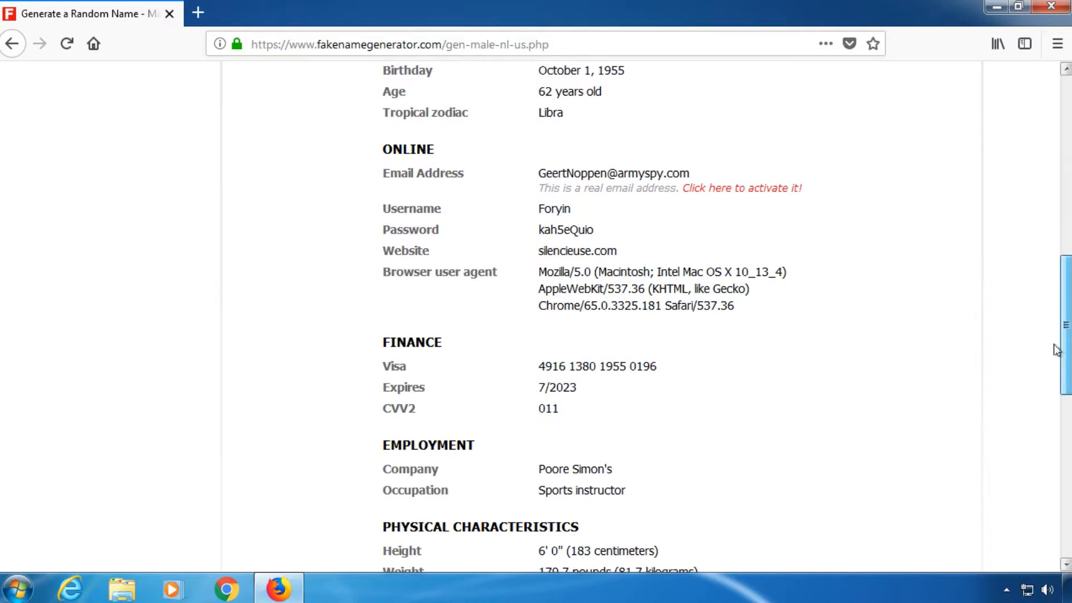
{"action": "scroll", "scroll_direction": "down", "scroll_amount": 3}
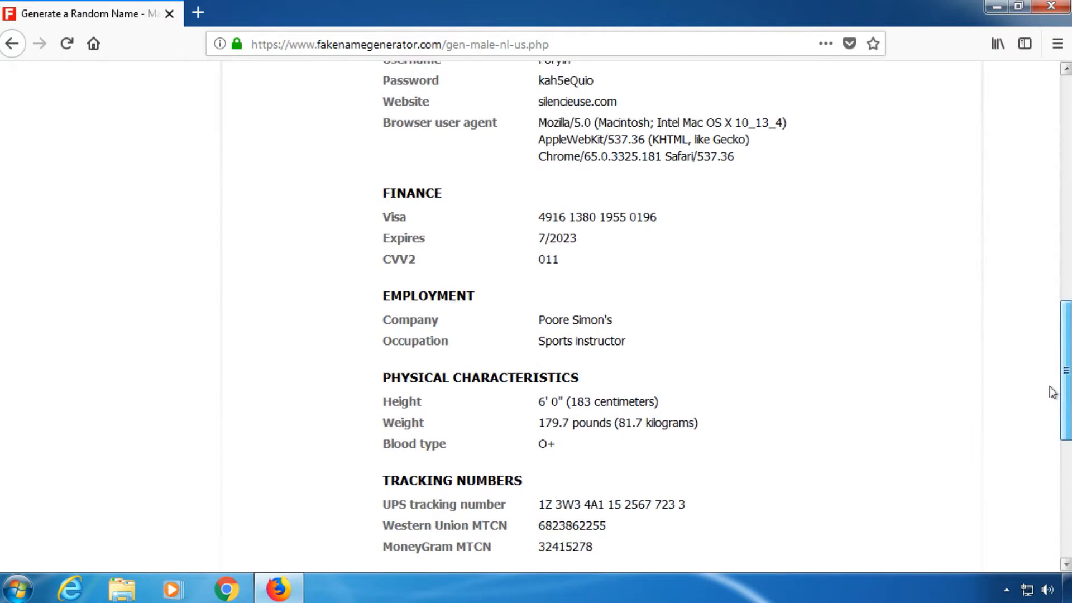
{"action": "scroll", "scroll_direction": "down", "scroll_amount": 3}
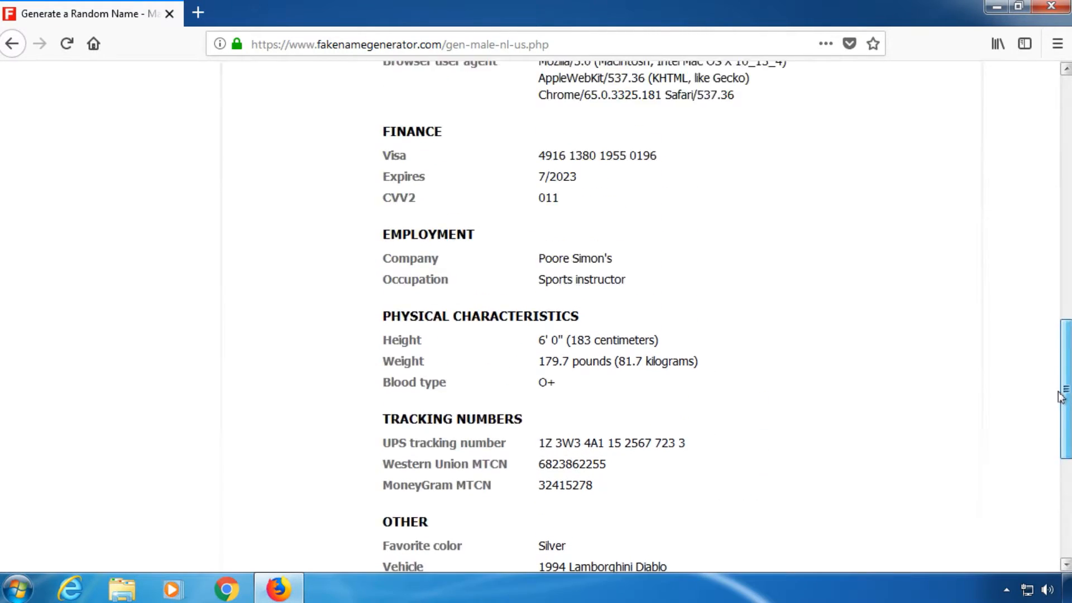
{"action": "scroll", "scroll_direction": "up", "scroll_amount": 3}
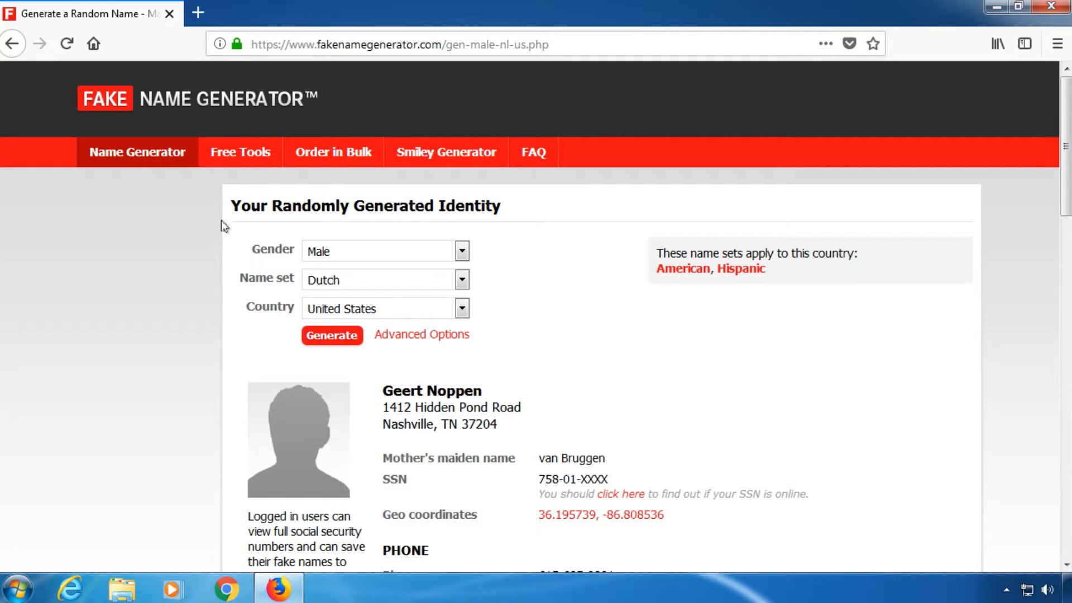
Go to Fake Name Generator's Free Tools page and look down it
{"action": "left_click", "coordinate": [240, 152]}
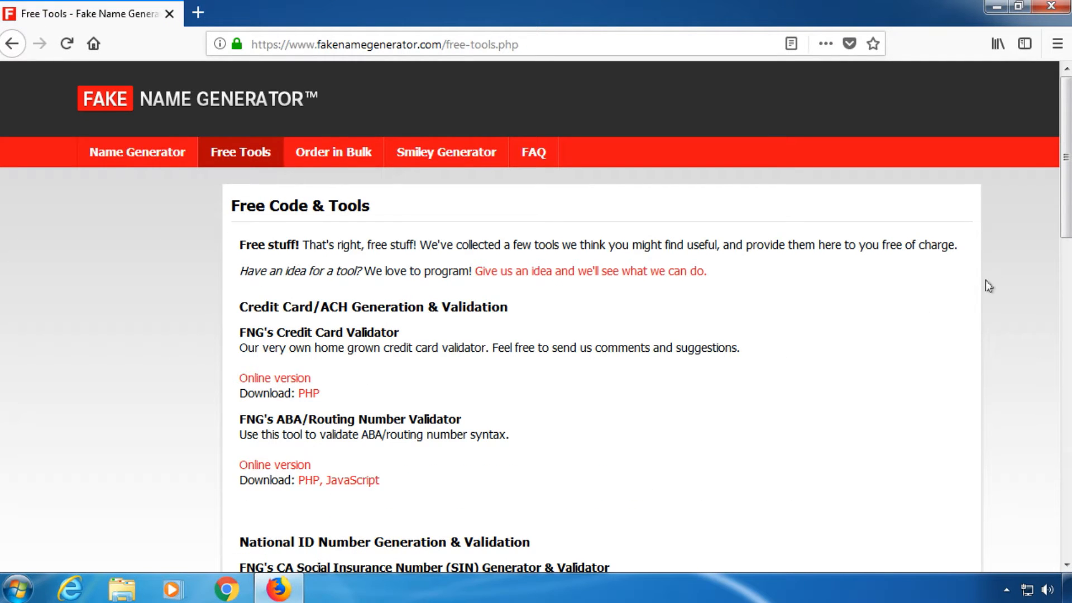
{"action": "scroll", "scroll_direction": "down", "scroll_amount": 3}
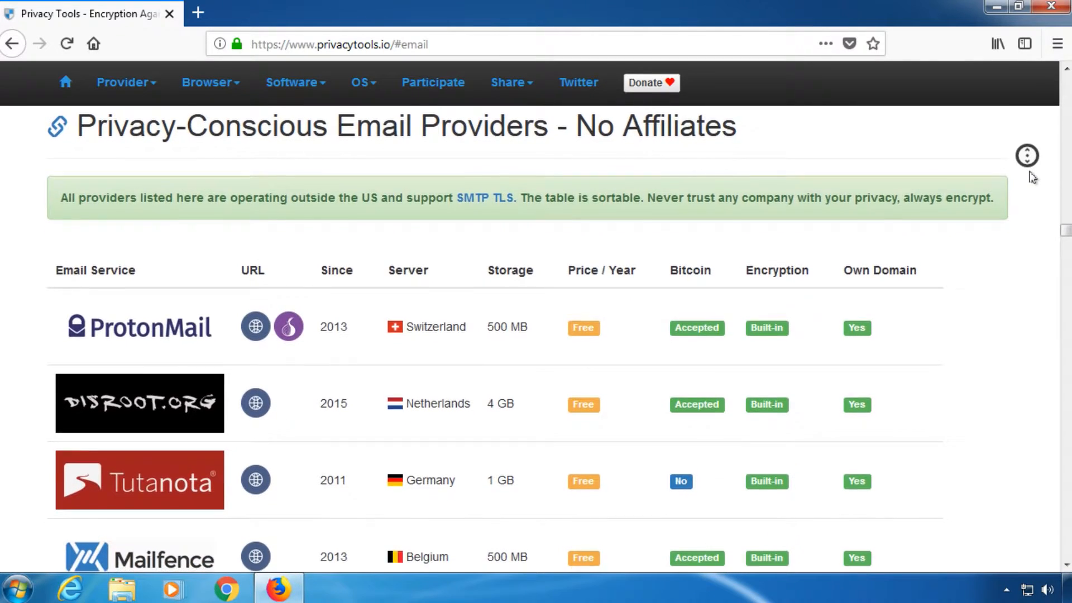
Go through PrivacyTools' Email Providers table down to Runbox
{"action": "scroll", "scroll_direction": "down", "scroll_amount": 3}
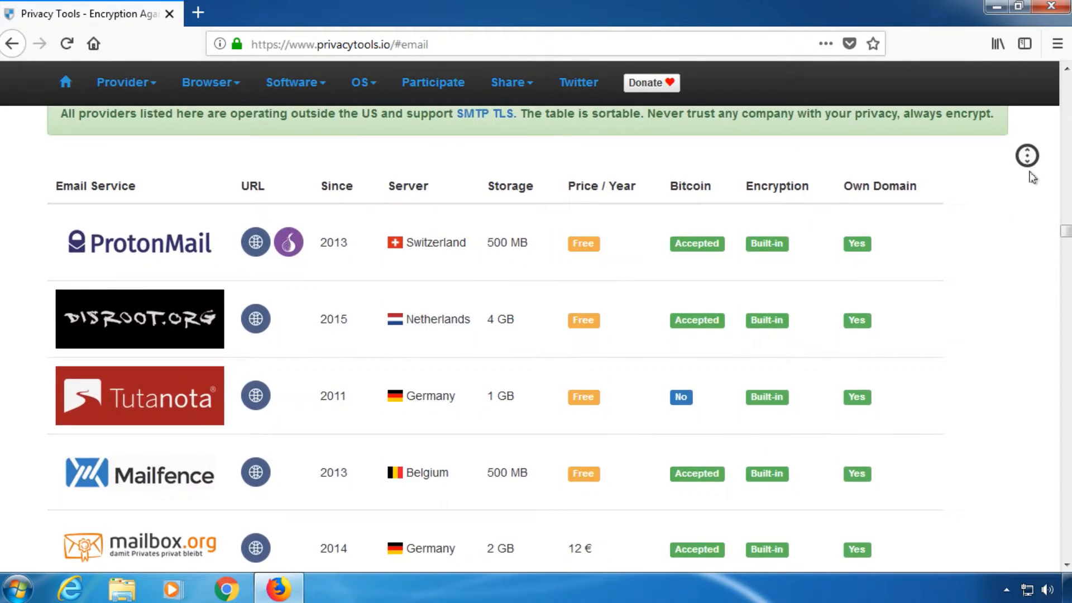
{"action": "scroll", "scroll_direction": "down", "scroll_amount": 3}
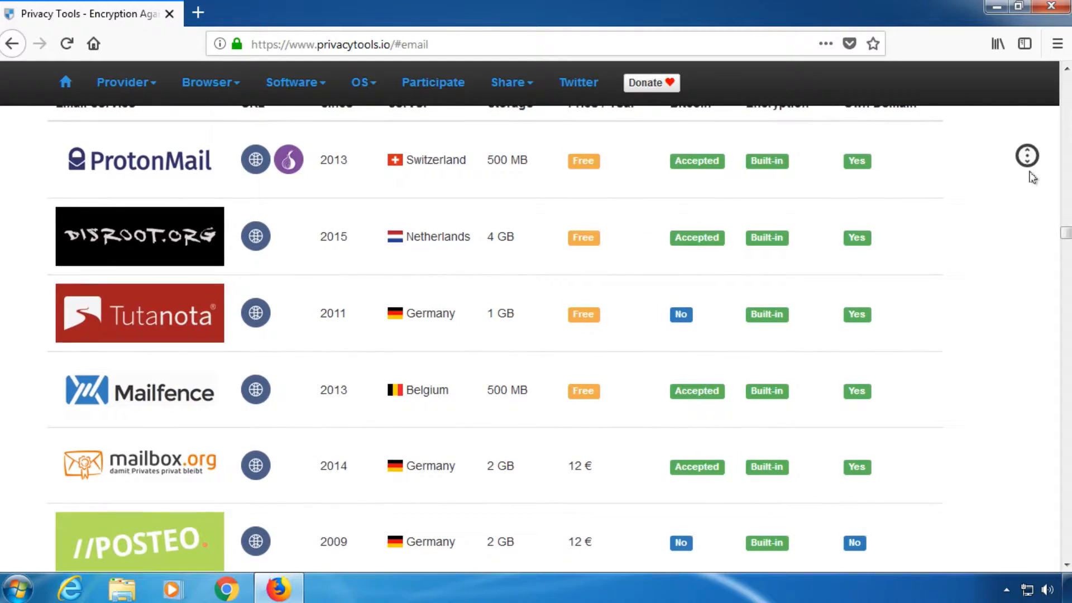
{"action": "scroll", "scroll_direction": "down", "scroll_amount": 3}
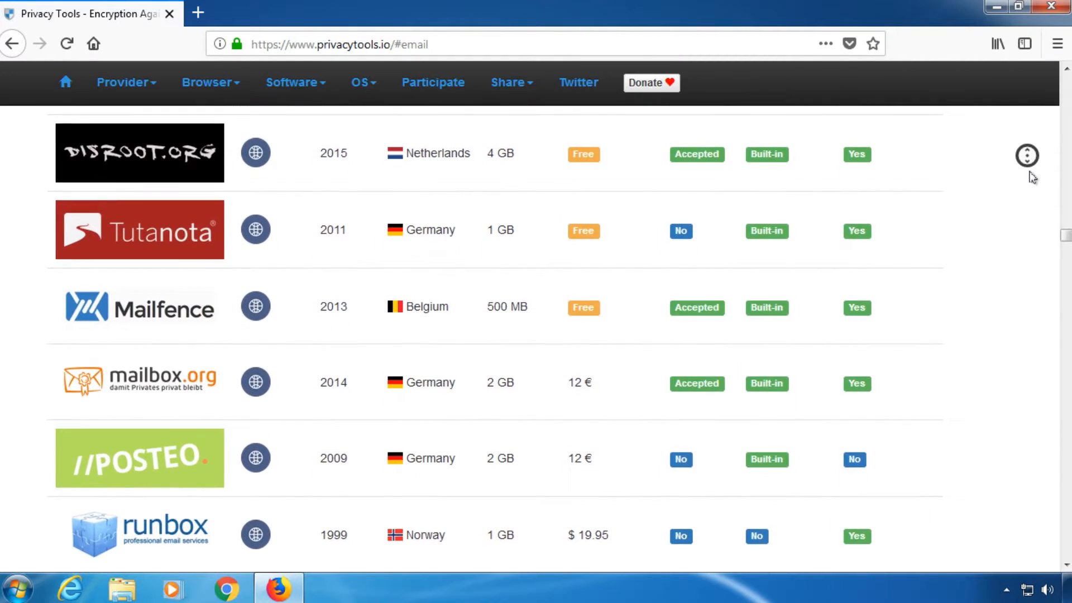
{"action": "scroll", "scroll_direction": "down", "scroll_amount": 3}
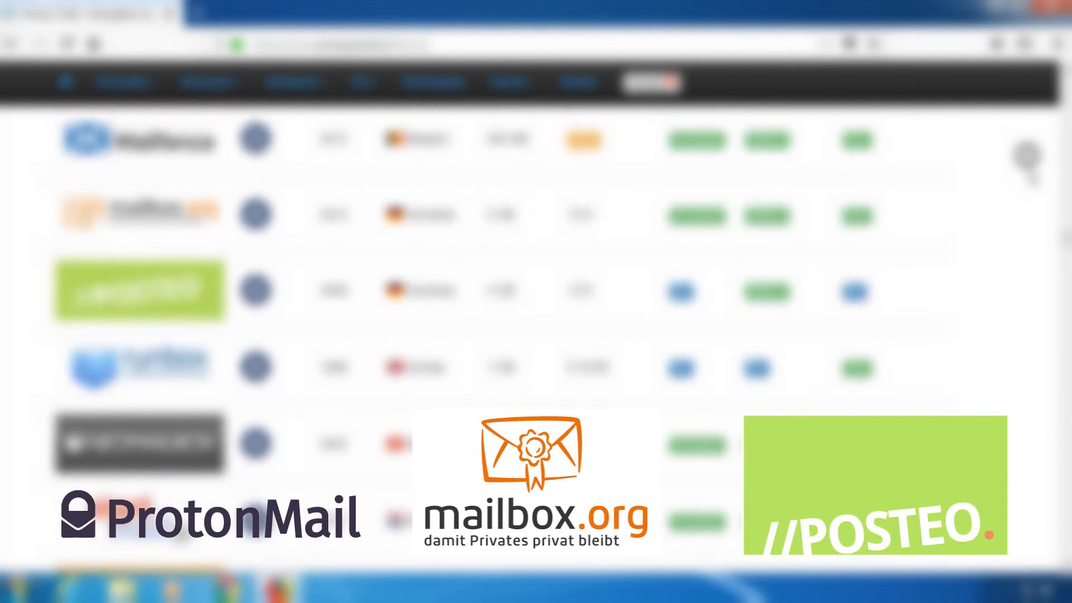
{"action": "scroll", "scroll_direction": "down", "scroll_amount": 3}
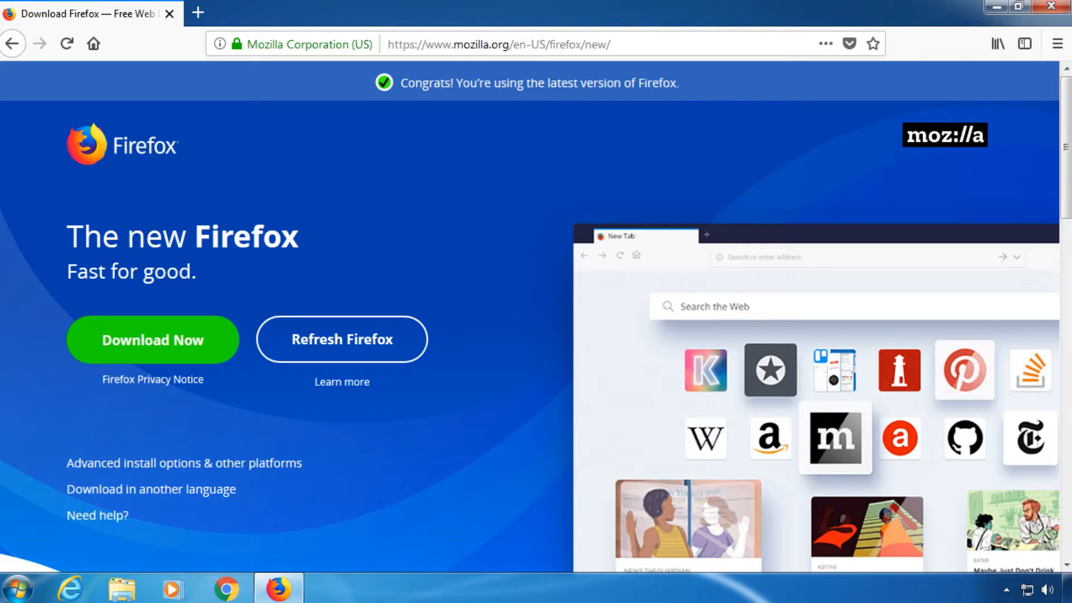
{"action": "mouse_move", "coordinate": [1024, 135]}
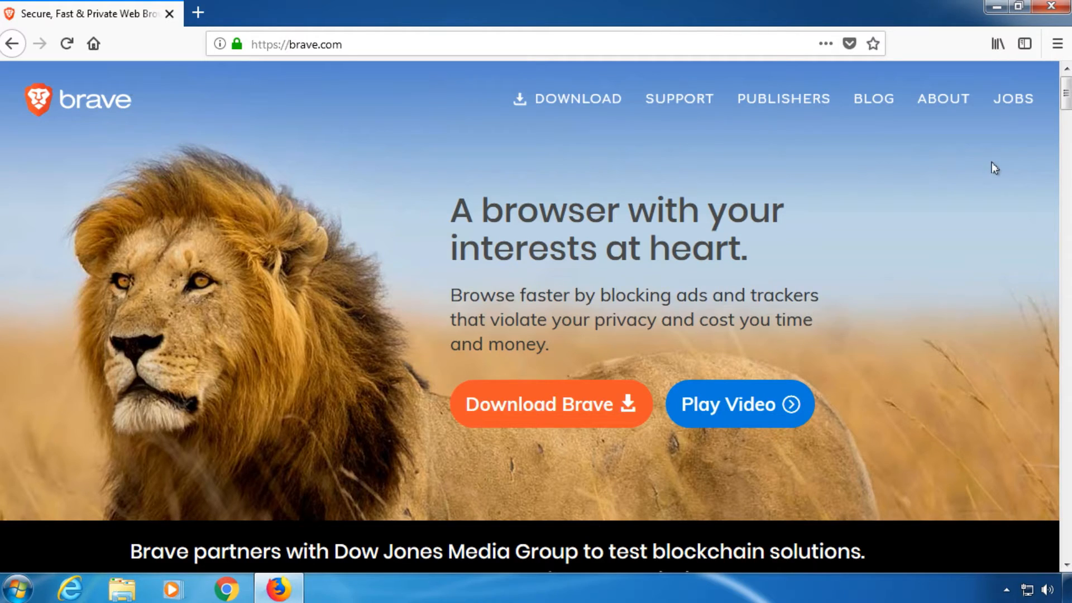
Look further down the browser page during the Brave and Tor Browser tour
{"action": "scroll", "scroll_direction": "down", "scroll_amount": 3}
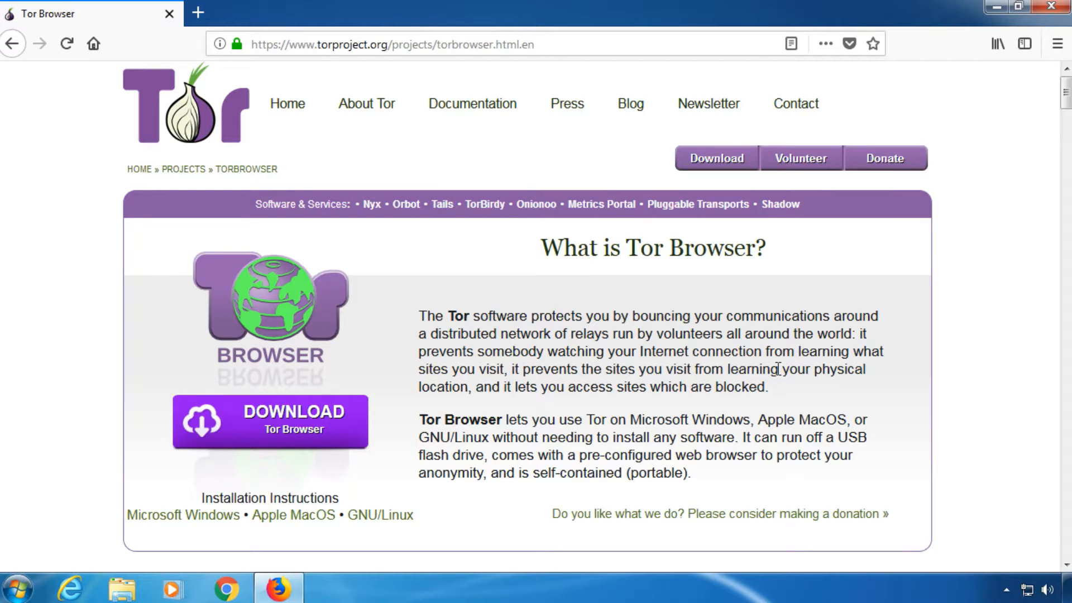
{"action": "mouse_move", "coordinate": [1025, 94]}
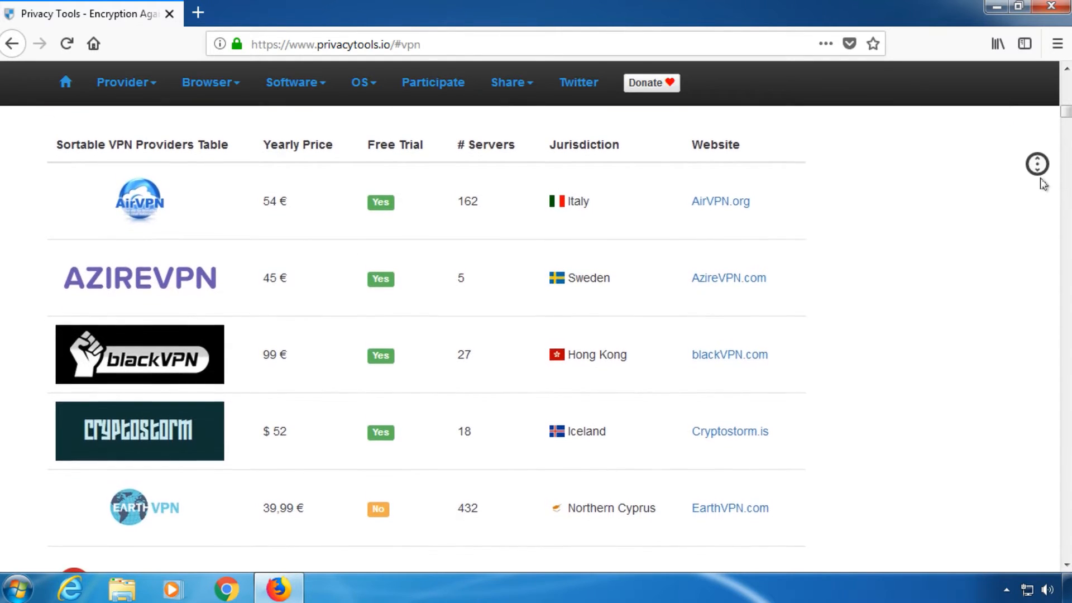
Go through PrivacyTools' VPN provider table down to Mullvad
{"action": "scroll", "scroll_direction": "down", "scroll_amount": 3}
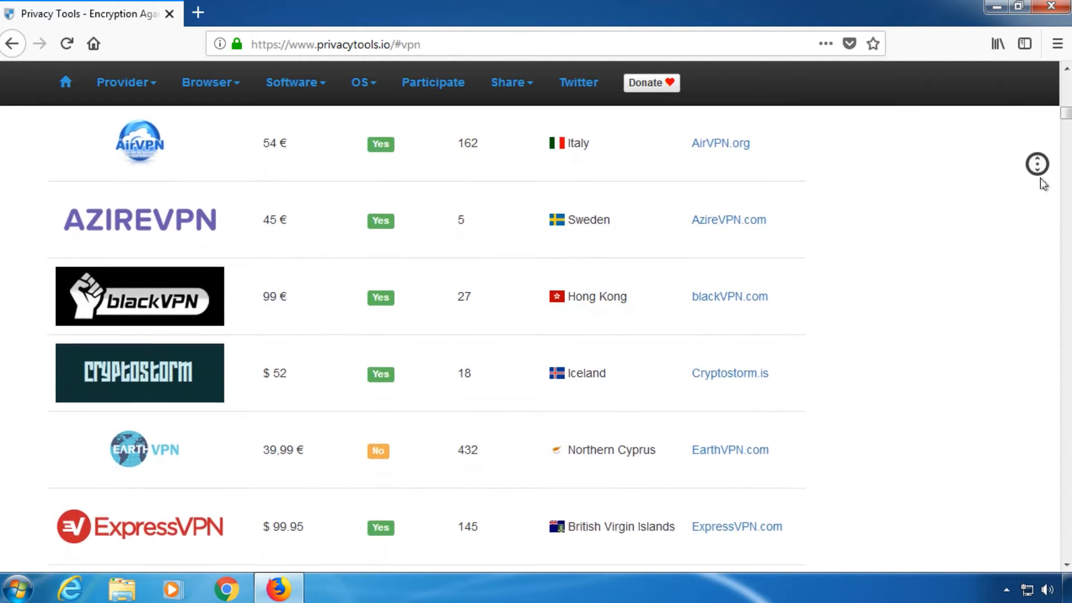
{"action": "scroll", "scroll_direction": "down", "scroll_amount": 3}
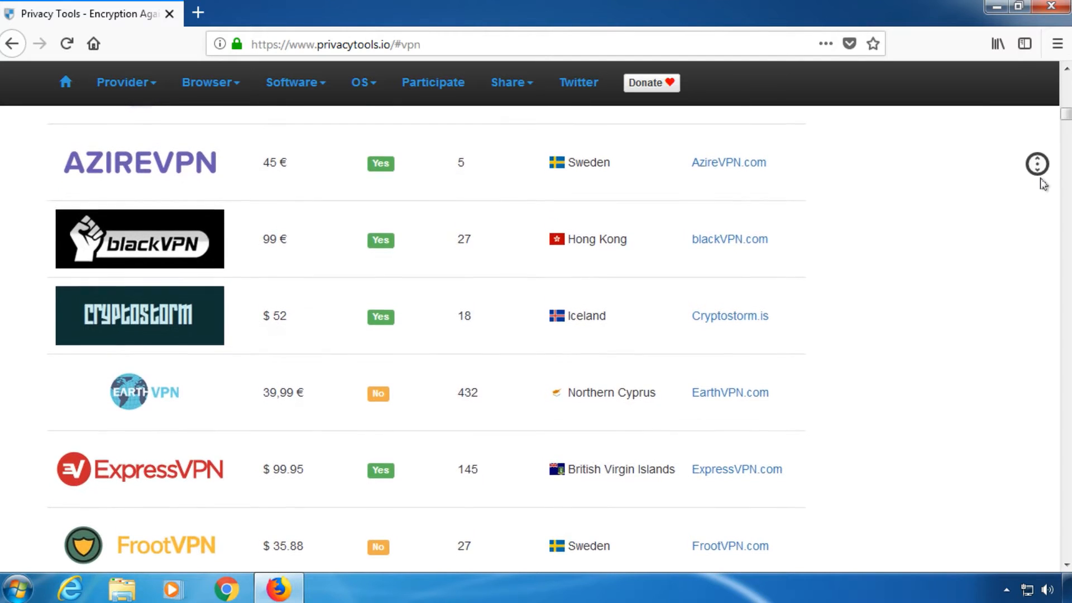
{"action": "scroll", "scroll_direction": "down", "scroll_amount": 3}
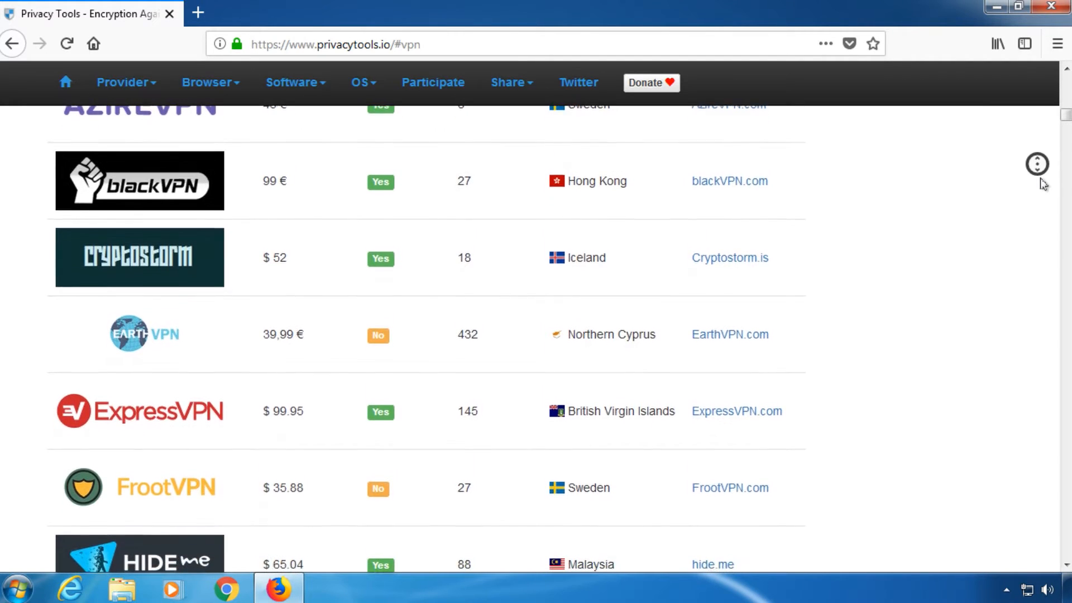
{"action": "scroll", "scroll_direction": "down", "scroll_amount": 3}
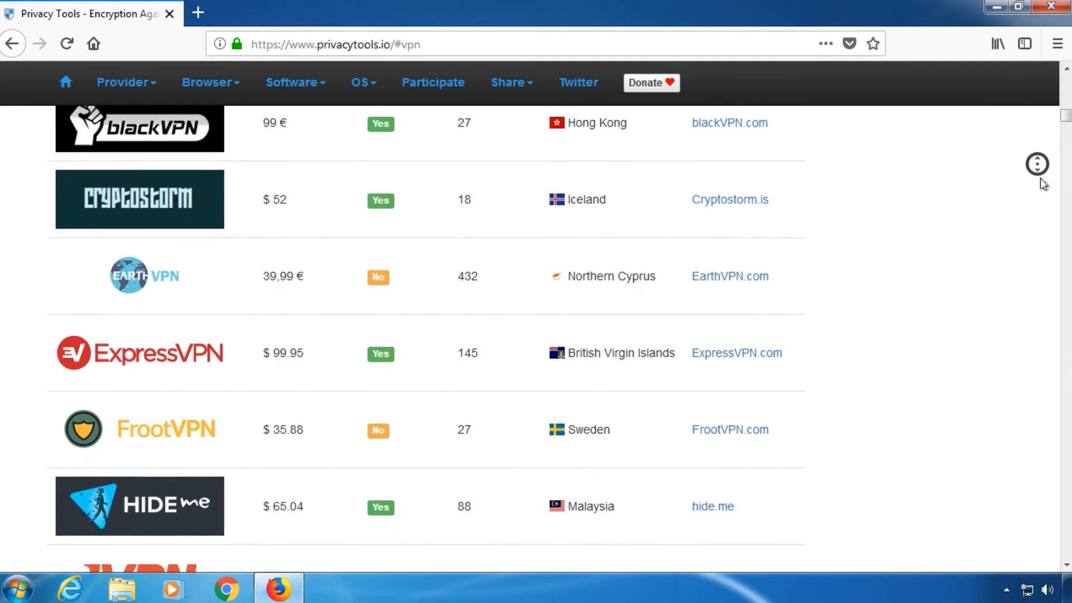
{"action": "scroll", "scroll_direction": "down", "scroll_amount": 3}
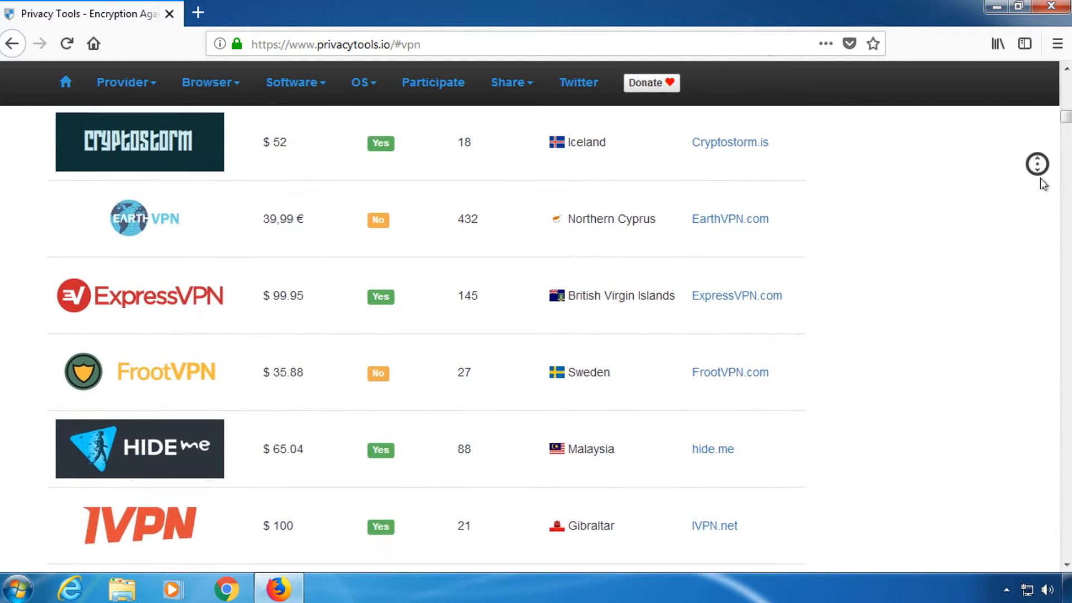
{"action": "scroll", "scroll_direction": "down", "scroll_amount": 3}
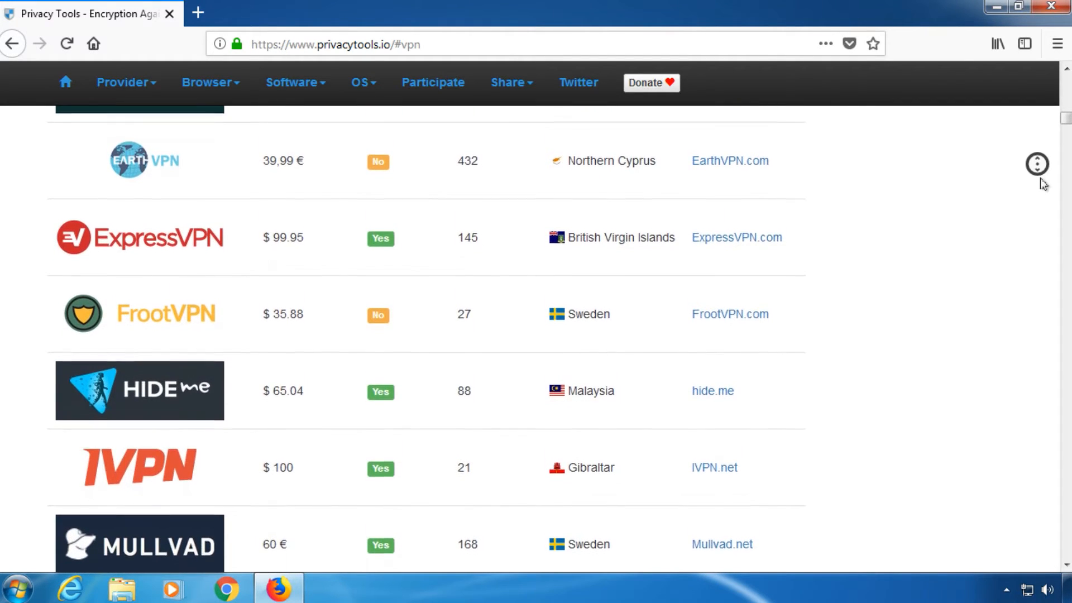
{"action": "scroll", "scroll_direction": "down", "scroll_amount": 3}
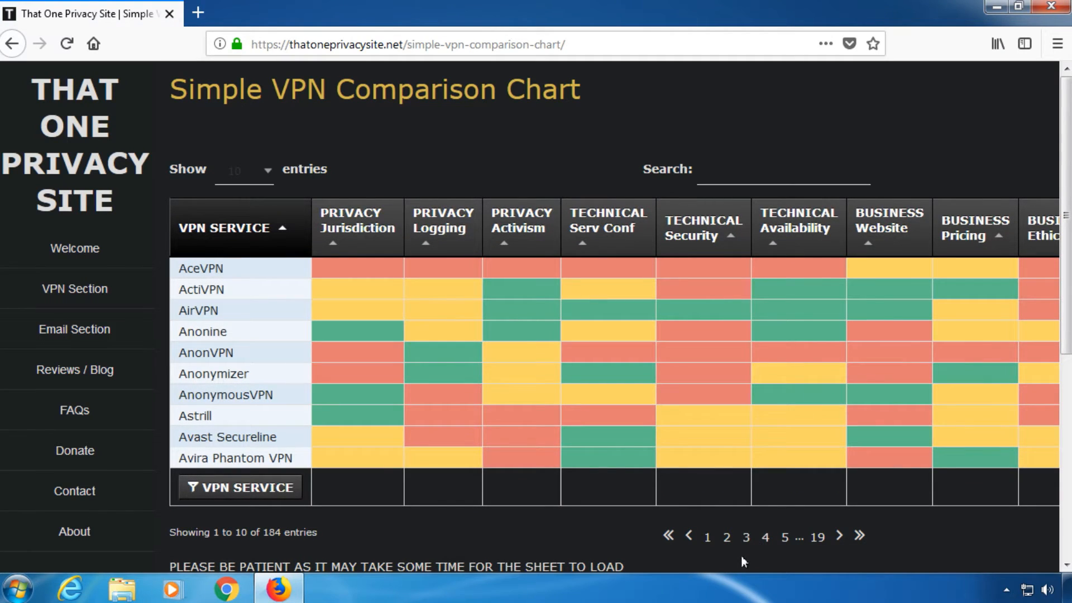
{"action": "mouse_move", "coordinate": [492, 552]}
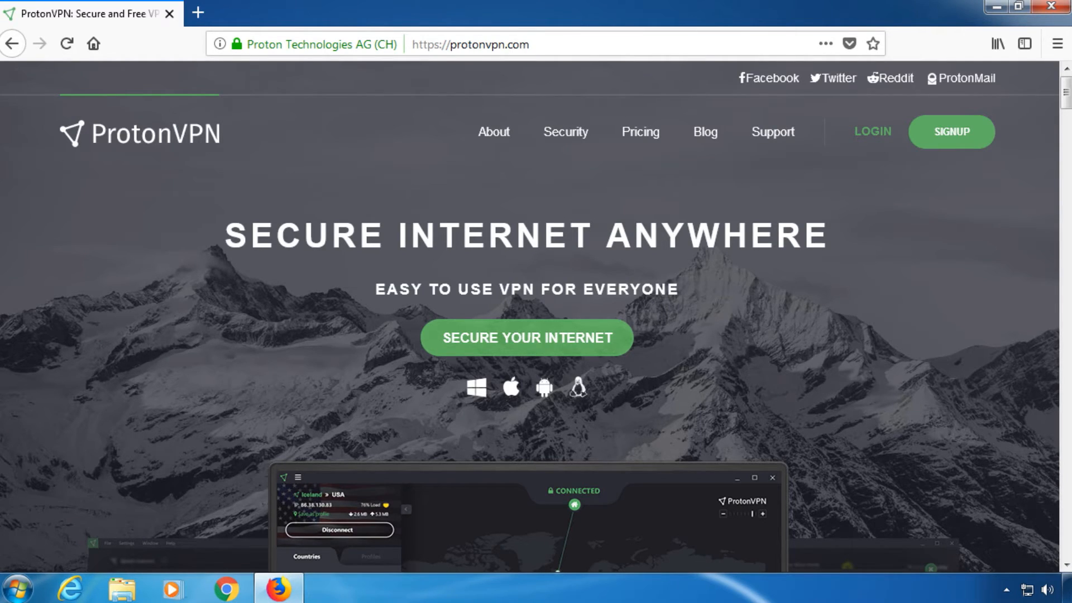
Scroll the ProtonVPN homepage down to the 'Why use VPN' section
{"action": "scroll", "scroll_direction": "down", "scroll_amount": 3}
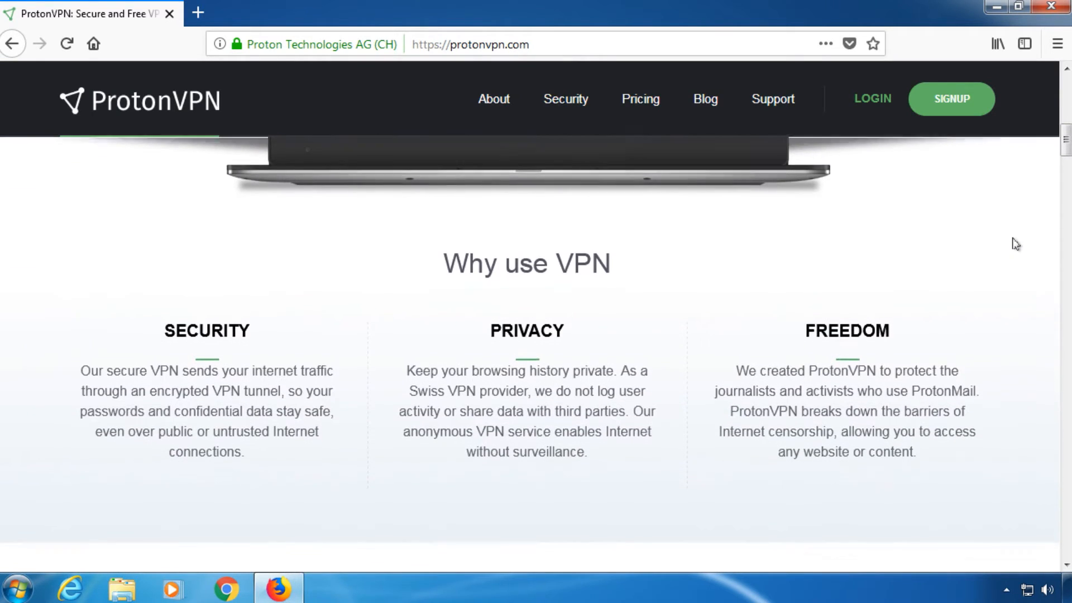
{"action": "scroll", "scroll_direction": "down", "scroll_amount": 3}
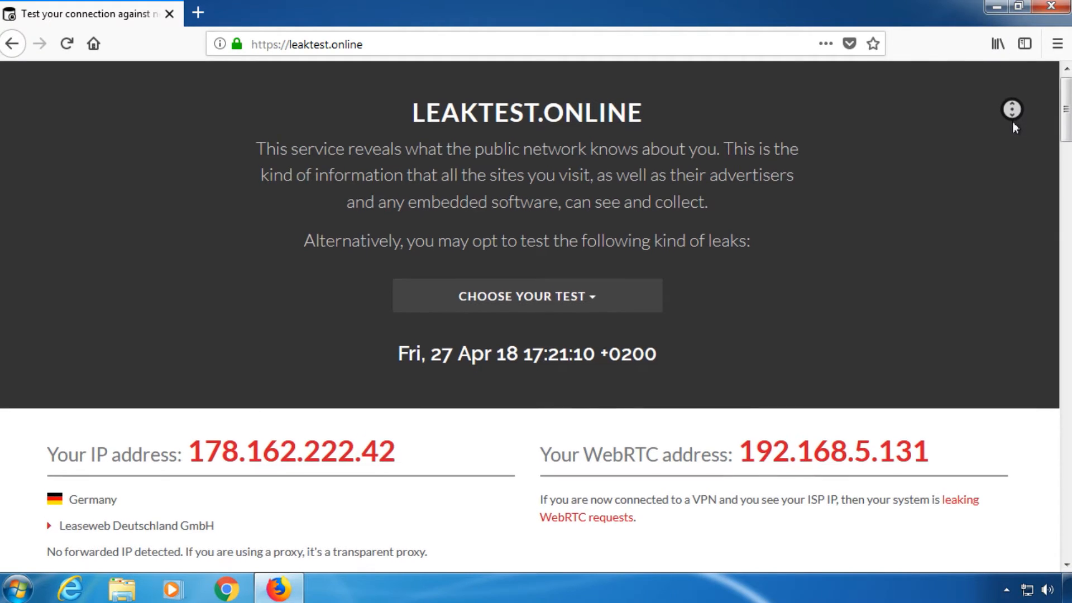
Scroll leaktest.online past the IP, WebRTC, DNS settings and leak test buttons to IP WHOIS
{"action": "scroll", "scroll_direction": "down", "scroll_amount": 3}
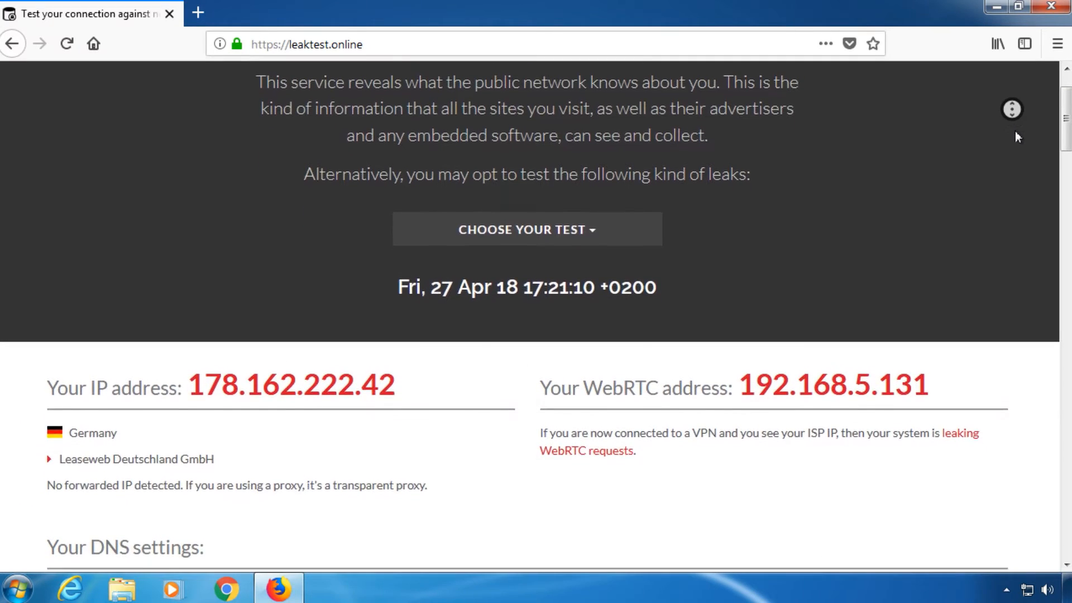
{"action": "scroll", "scroll_direction": "down", "scroll_amount": 3}
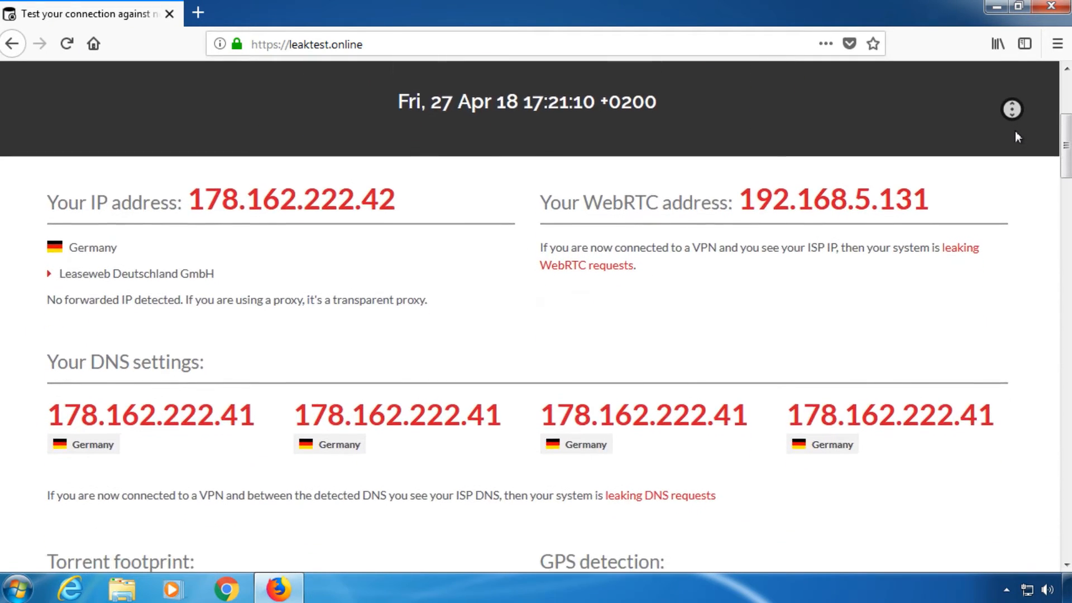
{"action": "scroll", "scroll_direction": "down", "scroll_amount": 3}
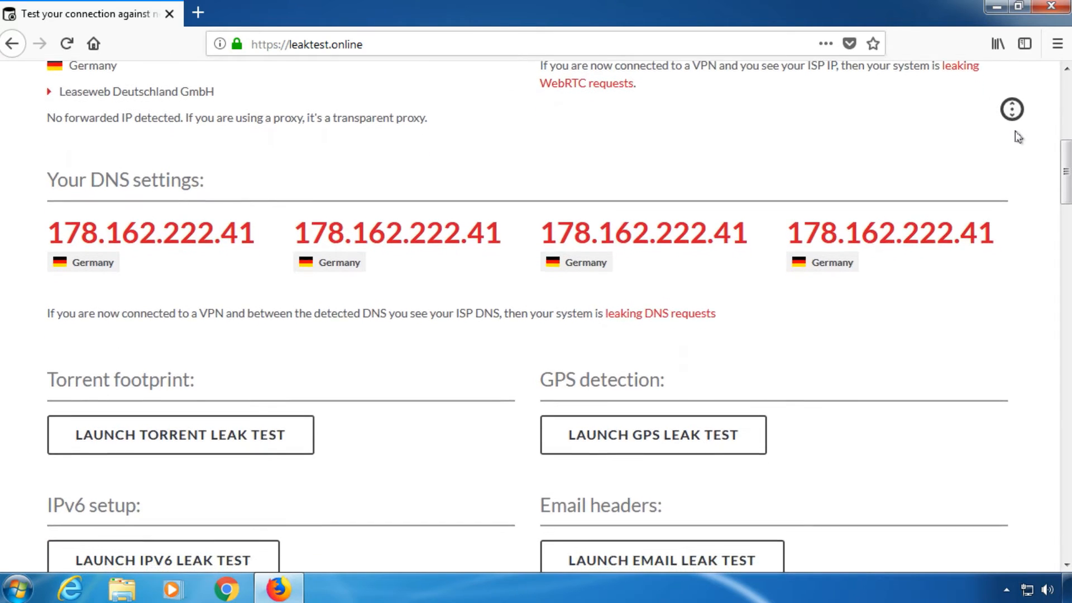
{"action": "scroll", "scroll_direction": "down", "scroll_amount": 3}
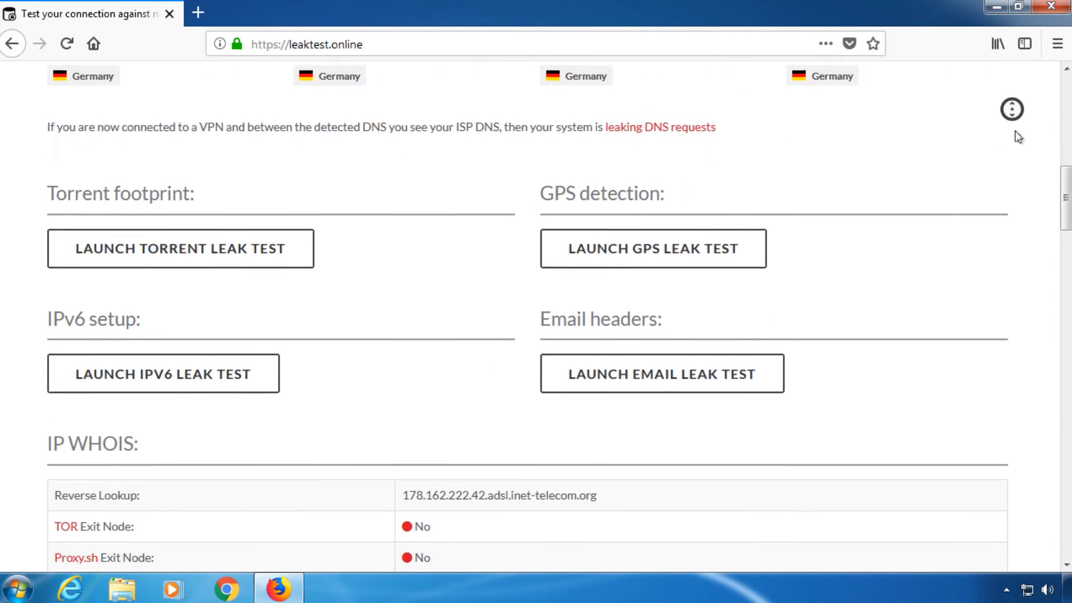
{"action": "scroll", "scroll_direction": "down", "scroll_amount": 3}
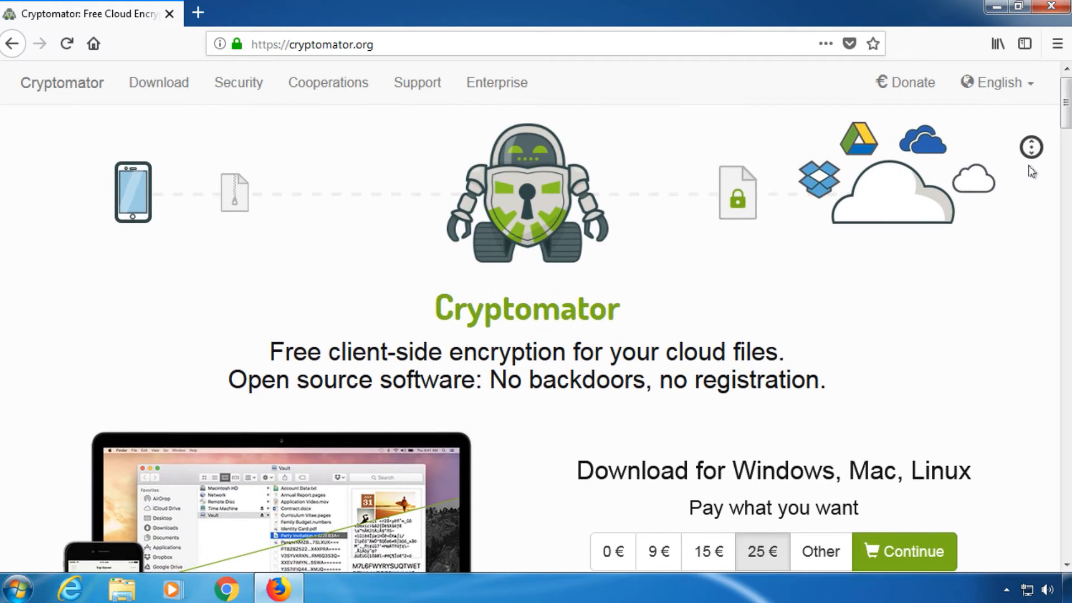
Scroll cryptomator.org past the encryption, concept and security sections to the CeBIT award and press logos
{"action": "scroll", "scroll_direction": "down", "scroll_amount": 3}
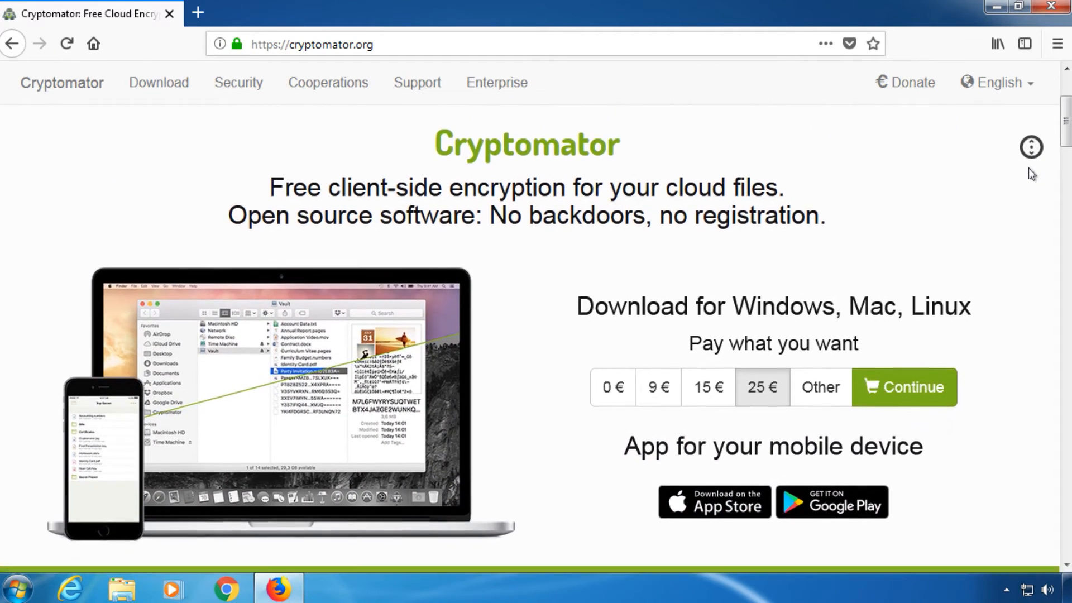
{"action": "scroll", "scroll_direction": "down", "scroll_amount": 3}
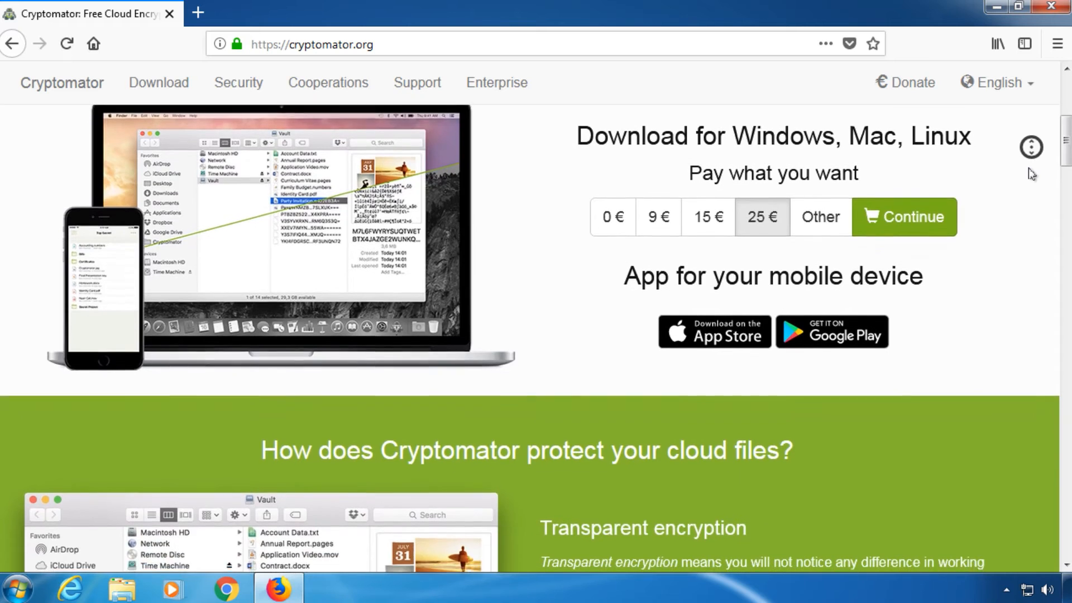
{"action": "scroll", "scroll_direction": "down", "scroll_amount": 3}
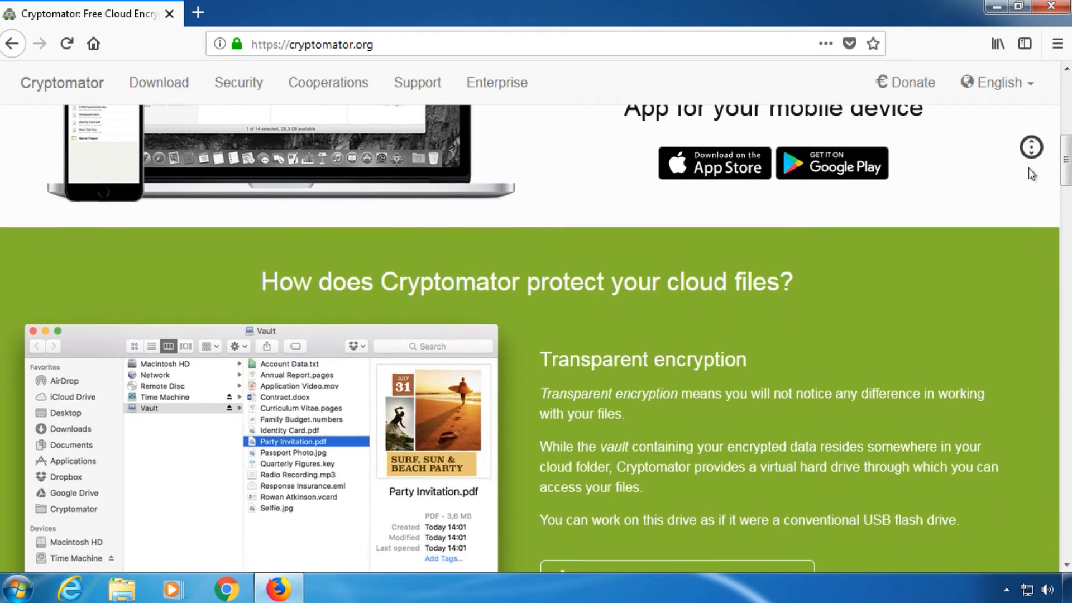
{"action": "scroll", "scroll_direction": "down", "scroll_amount": 3}
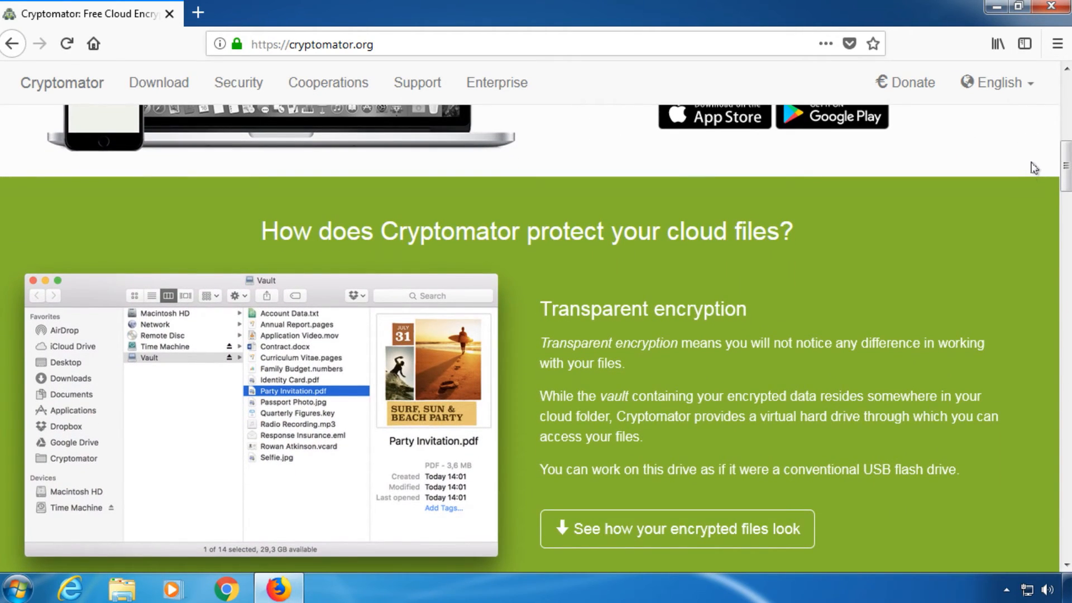
{"action": "scroll", "scroll_direction": "down", "scroll_amount": 3}
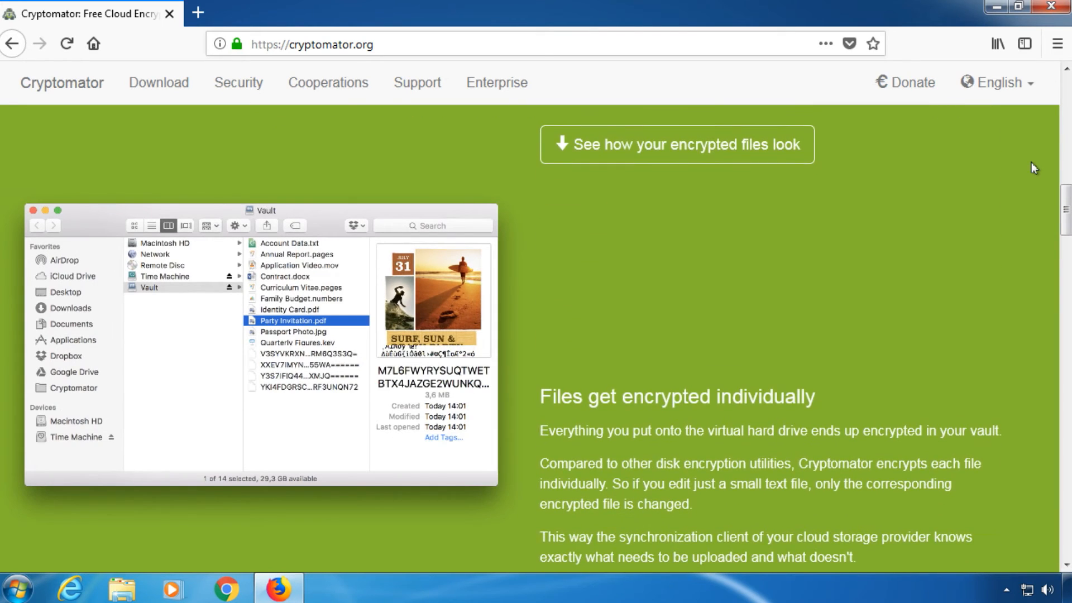
{"action": "scroll", "scroll_direction": "down", "scroll_amount": 3}
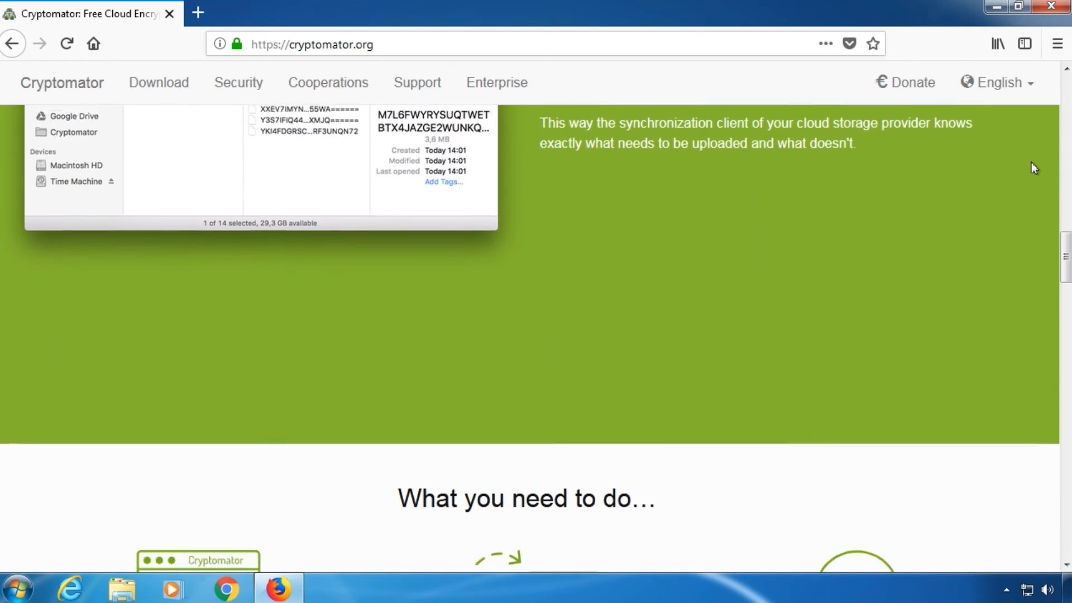
{"action": "scroll", "scroll_direction": "down", "scroll_amount": 3}
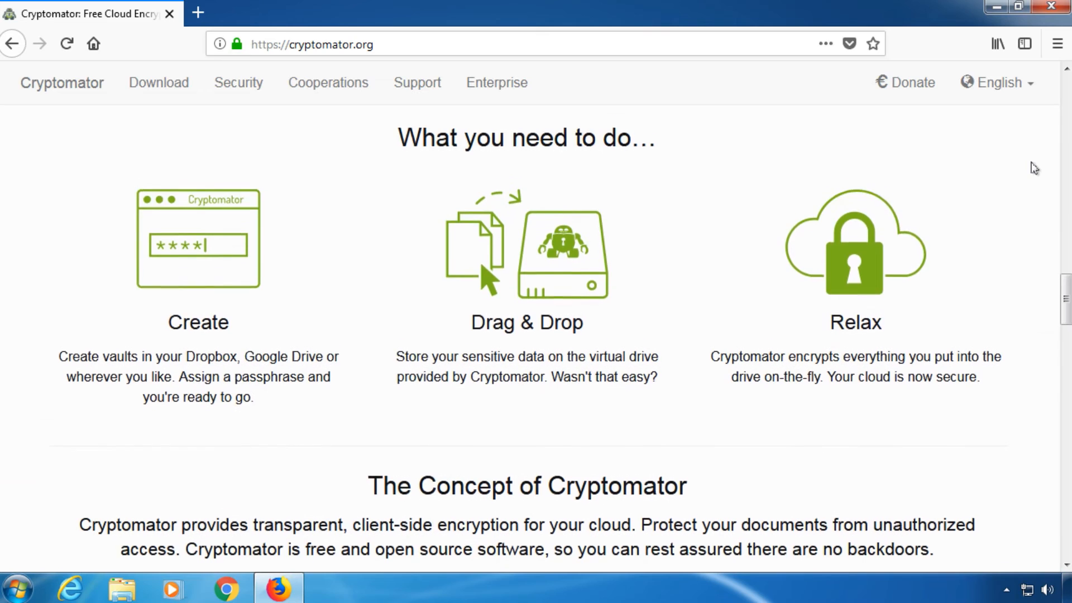
{"action": "scroll", "scroll_direction": "down", "scroll_amount": 3}
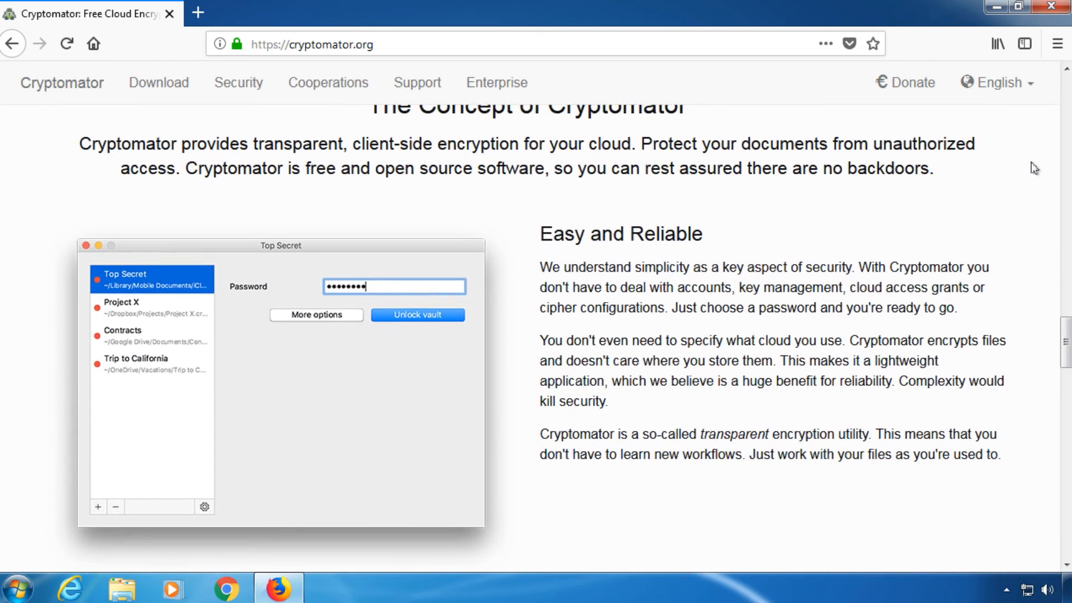
{"action": "scroll", "scroll_direction": "down", "scroll_amount": 3}
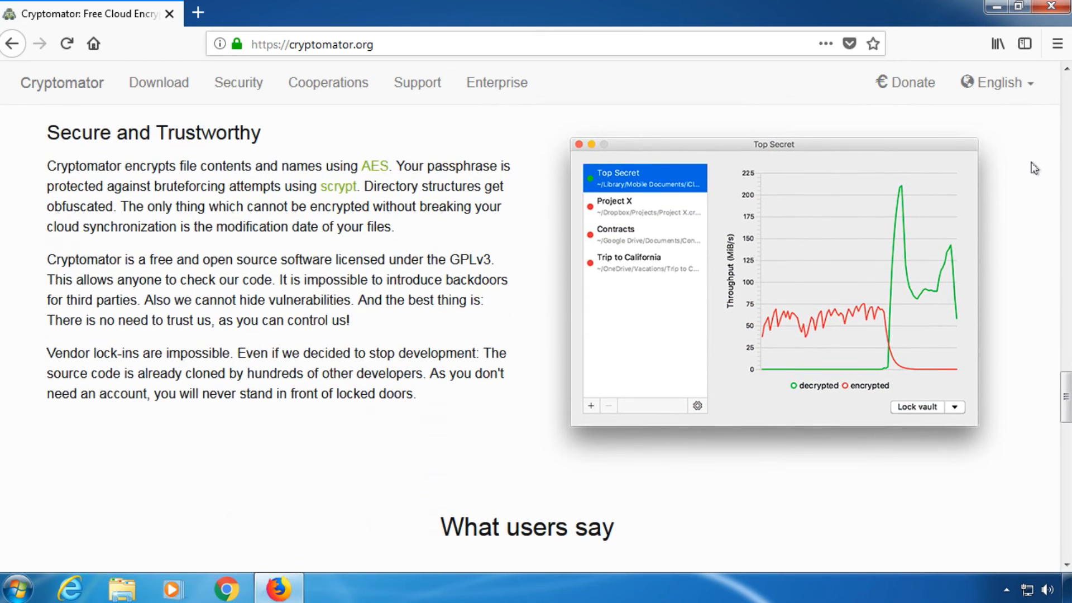
{"action": "scroll", "scroll_direction": "down", "scroll_amount": 3}
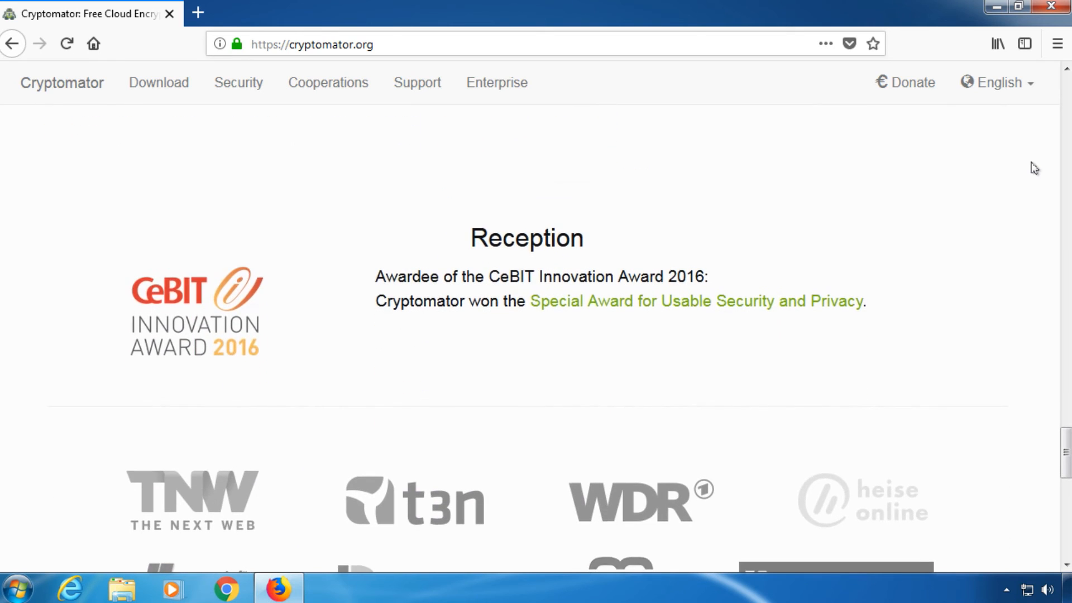
{"action": "scroll", "scroll_direction": "down", "scroll_amount": 3}
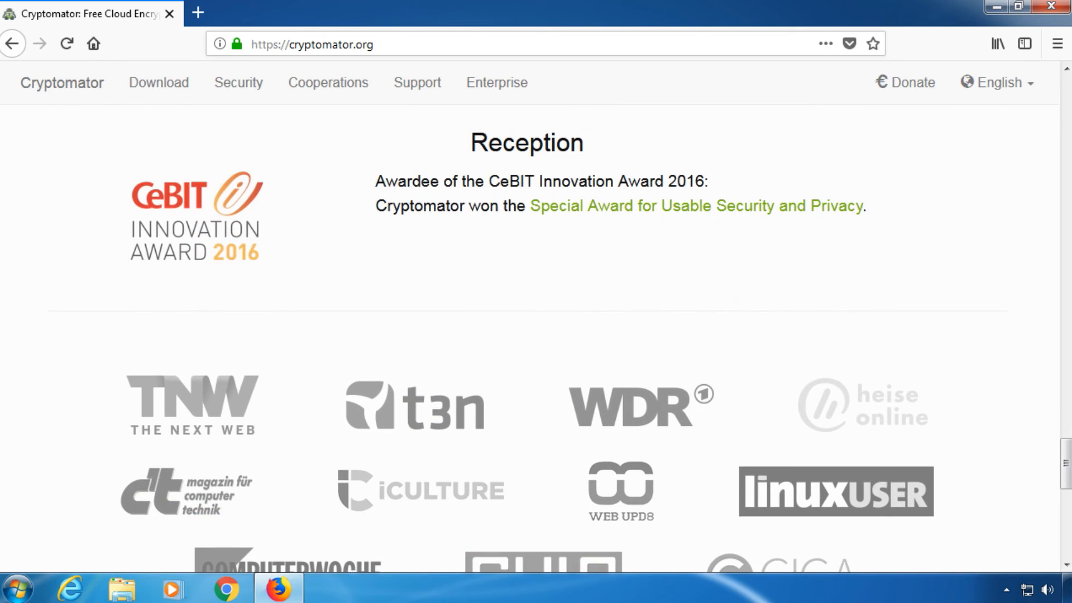